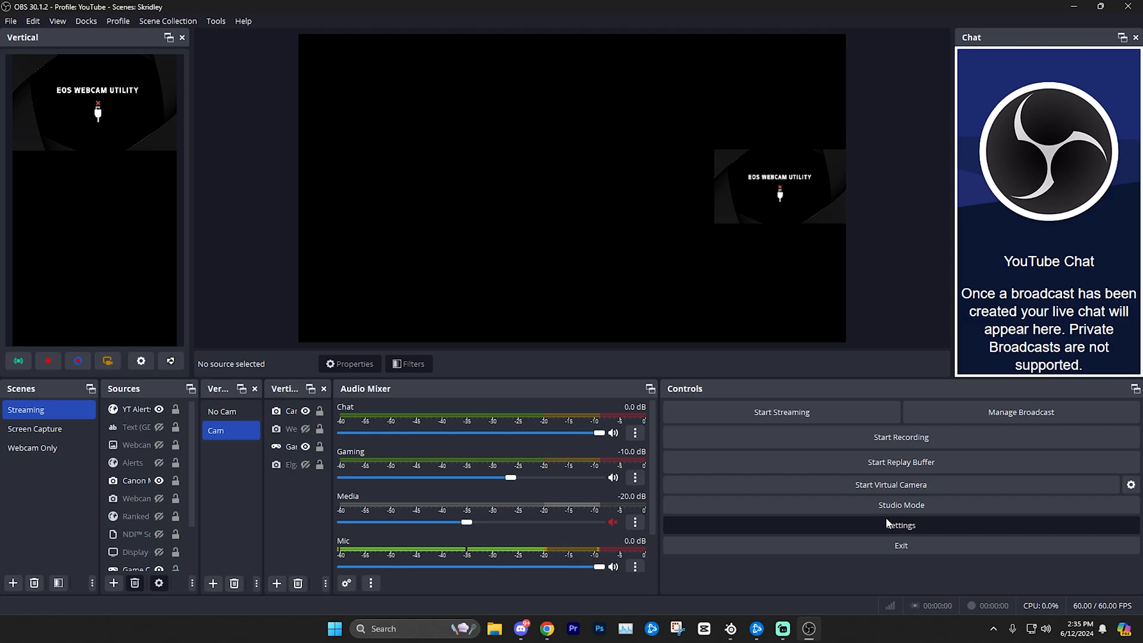
Step: Bring up the Video settings with 1920x1080 base and output resolution
left_click(900, 525)
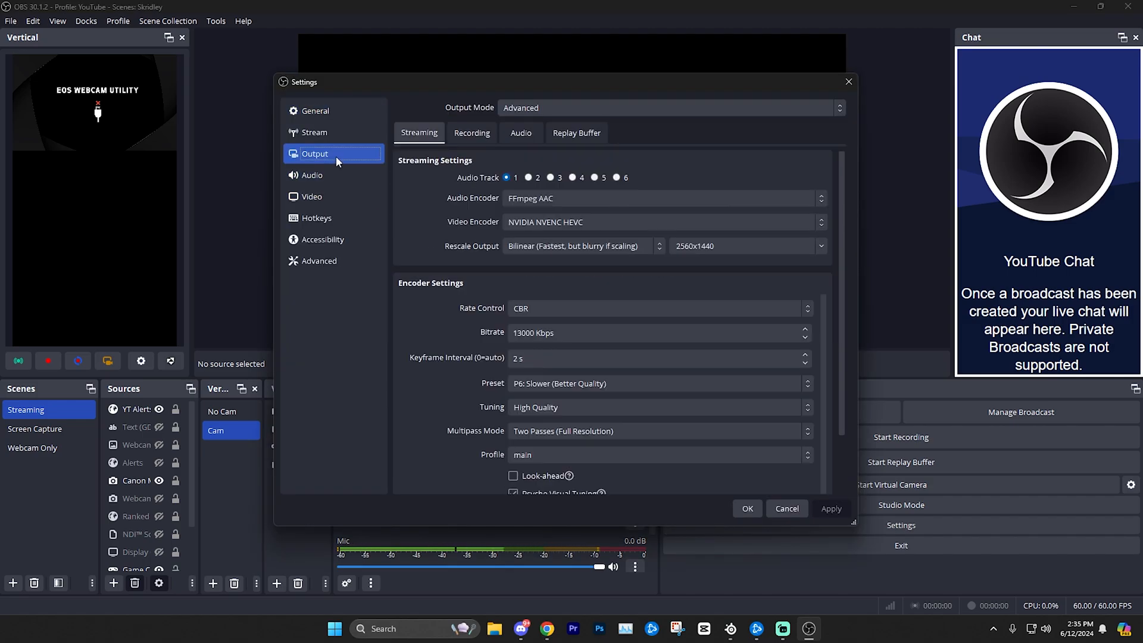
left_click(311, 196)
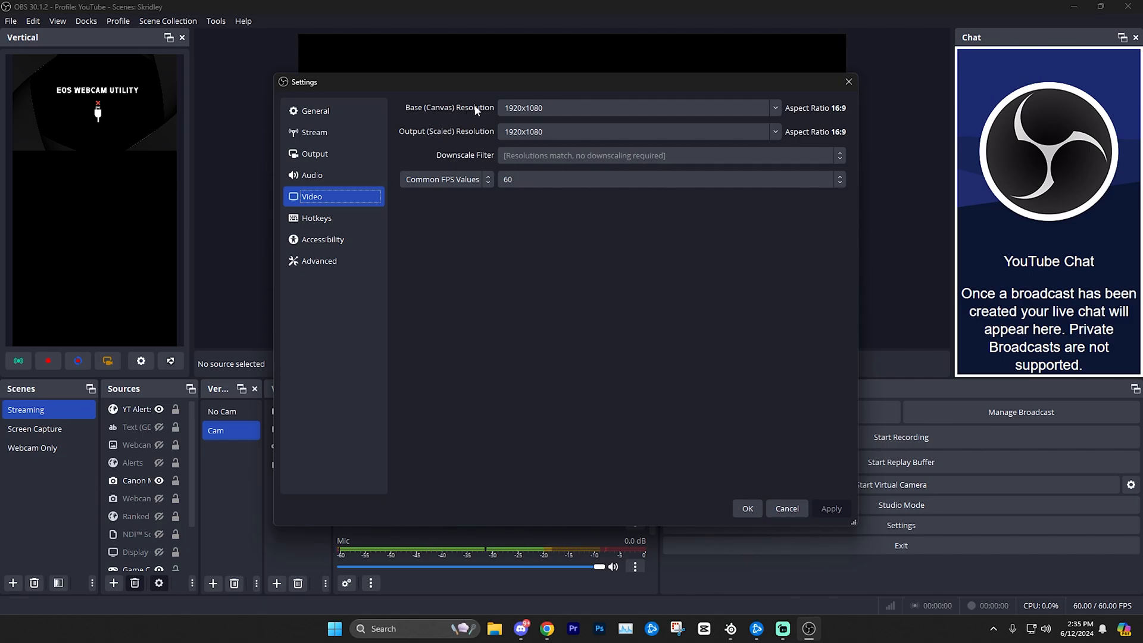
mouse_move(480, 112)
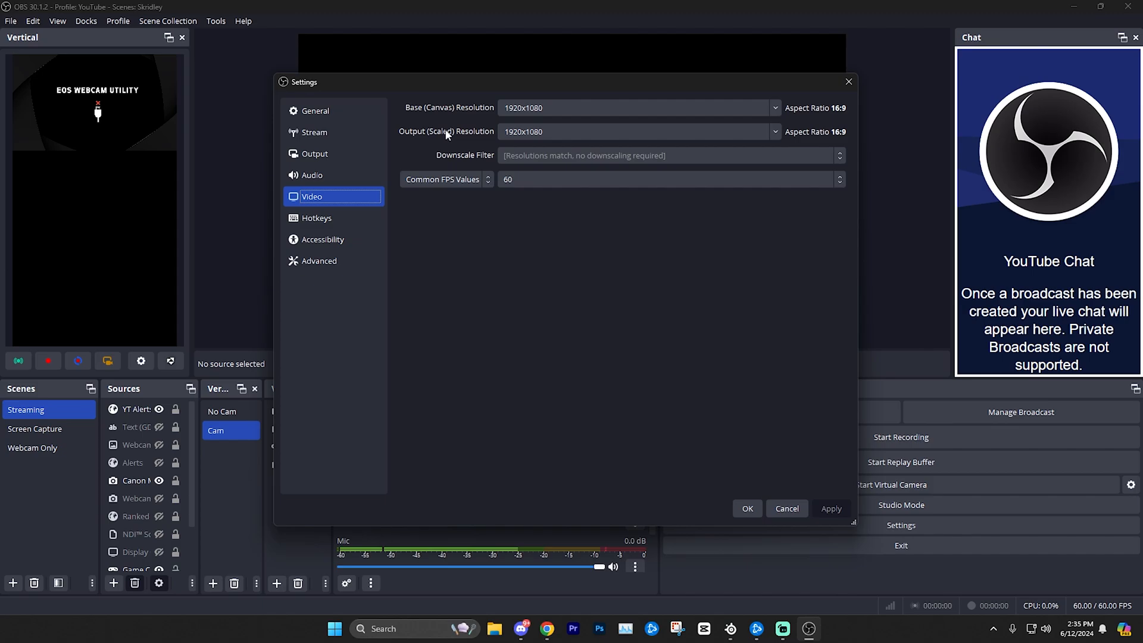
mouse_move(491, 137)
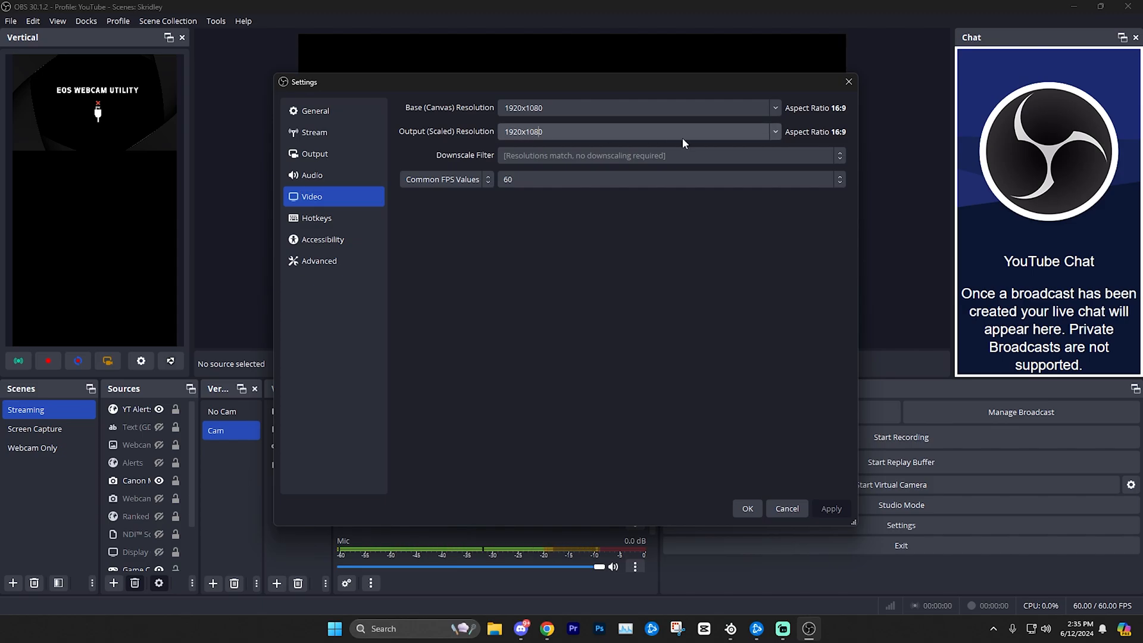
left_click(775, 131)
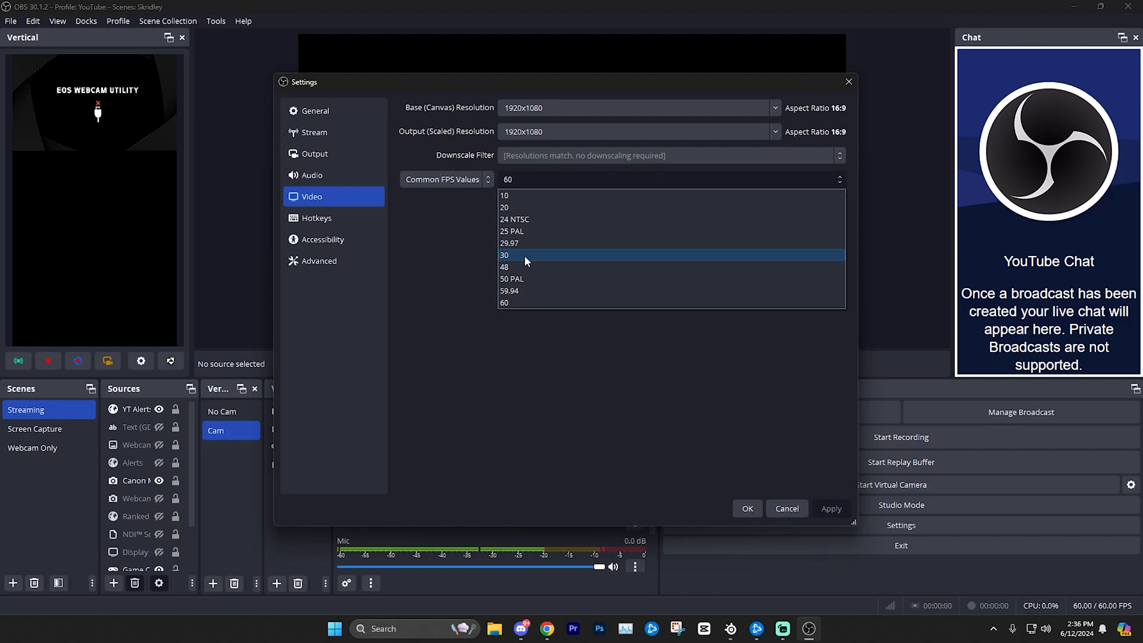
Step: Set Common FPS Values to 60 after briefly choosing 30
left_click(504, 254)
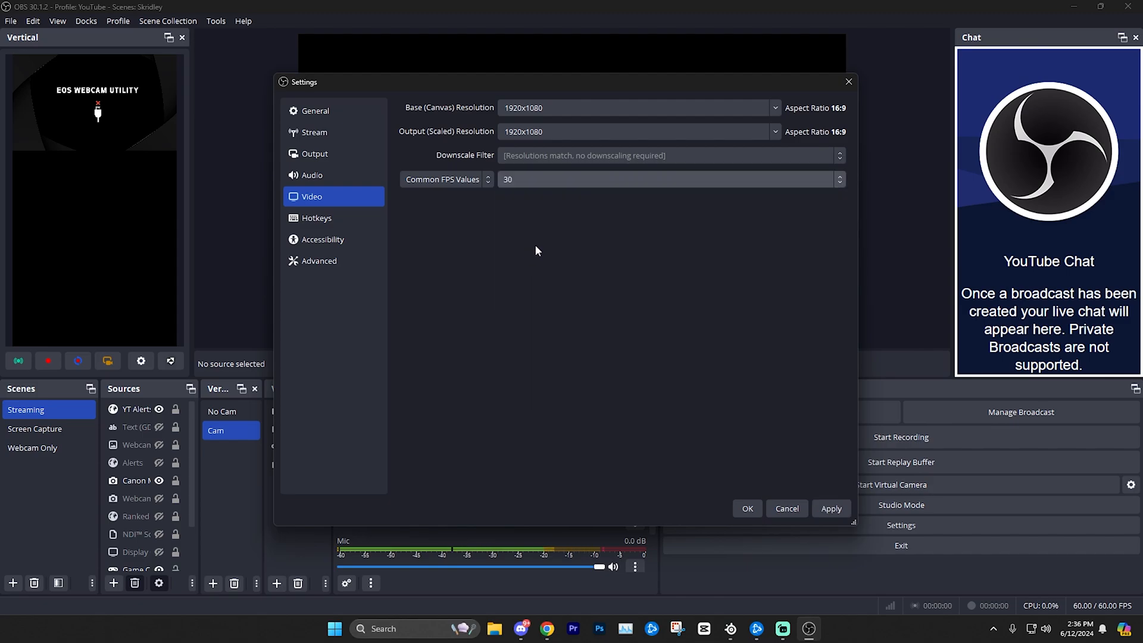
left_click(663, 179)
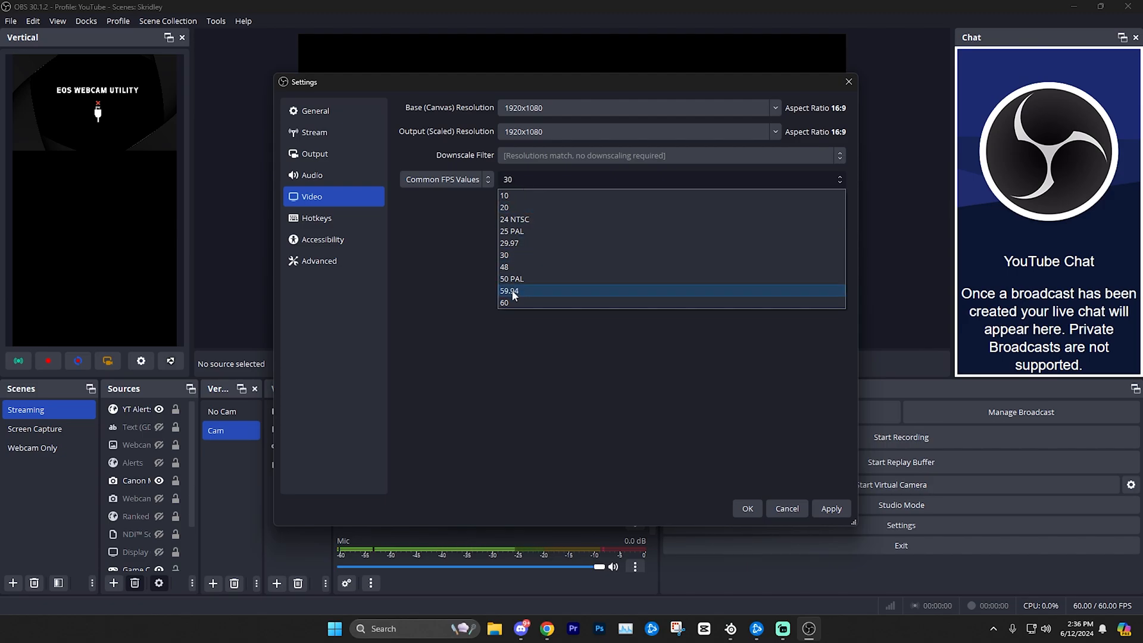
left_click(505, 302)
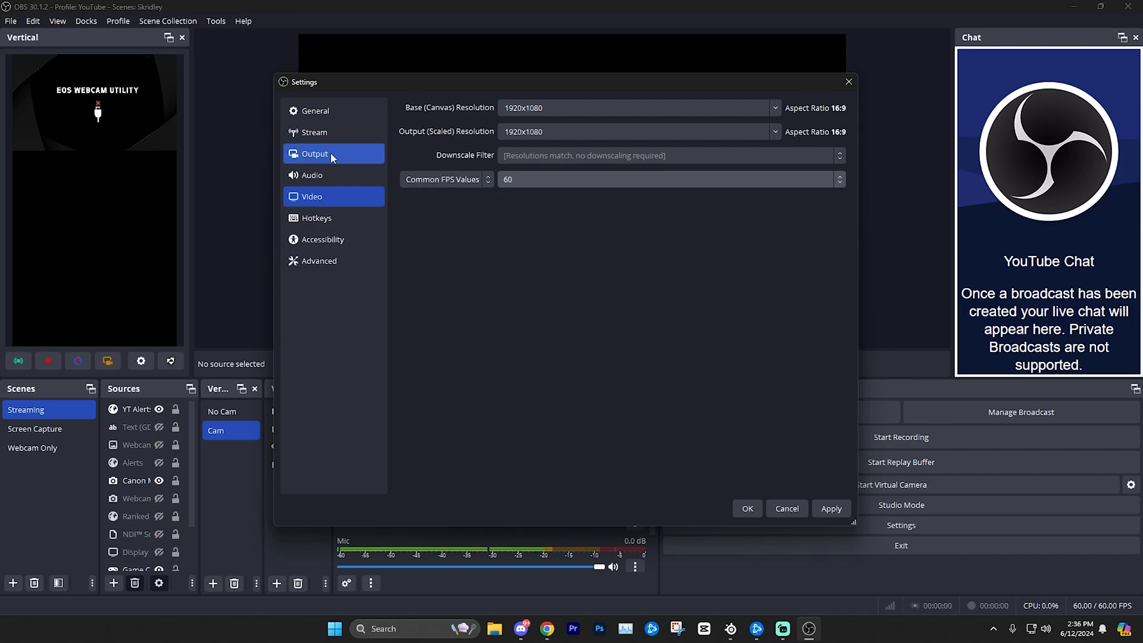
Step: Keep Output Mode on Advanced and show the Recording output settings
left_click(315, 154)
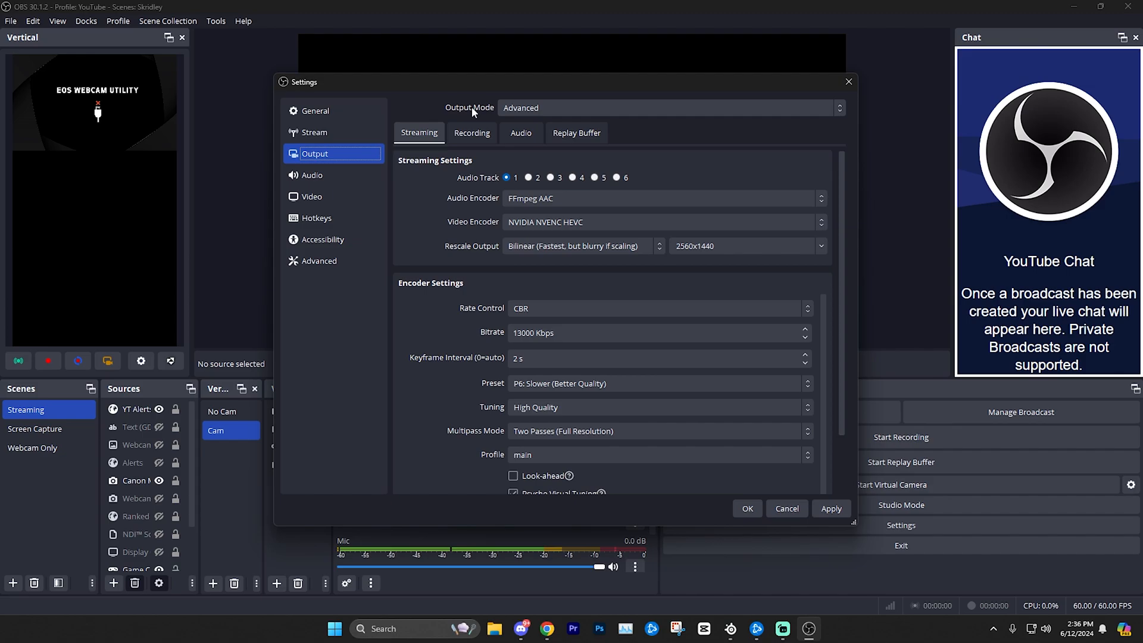
mouse_move(473, 112)
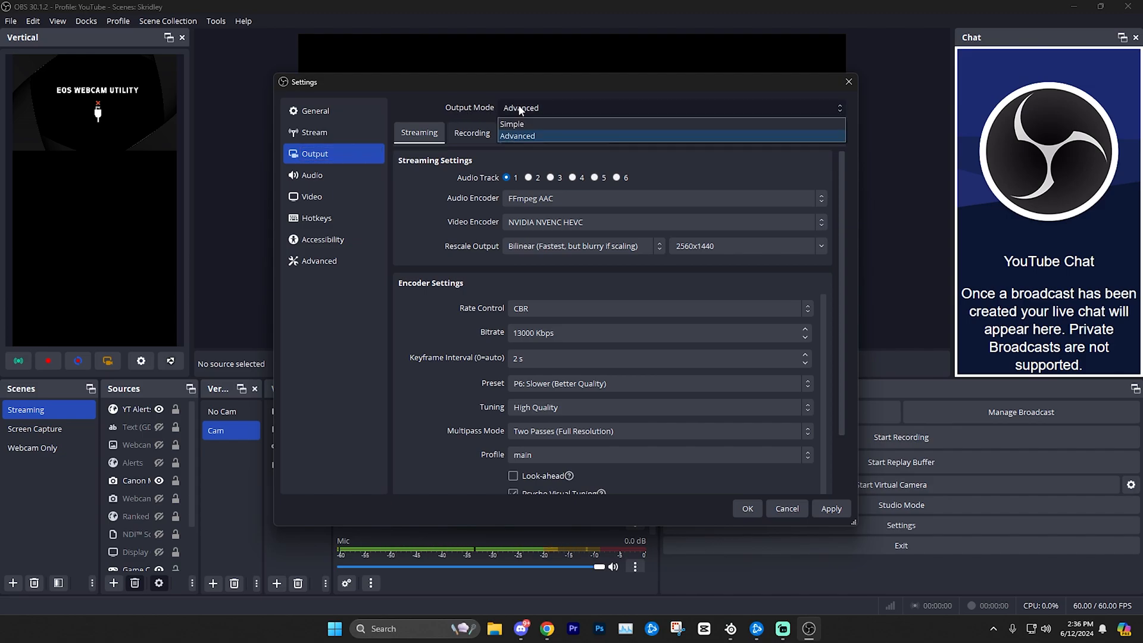
mouse_move(512, 124)
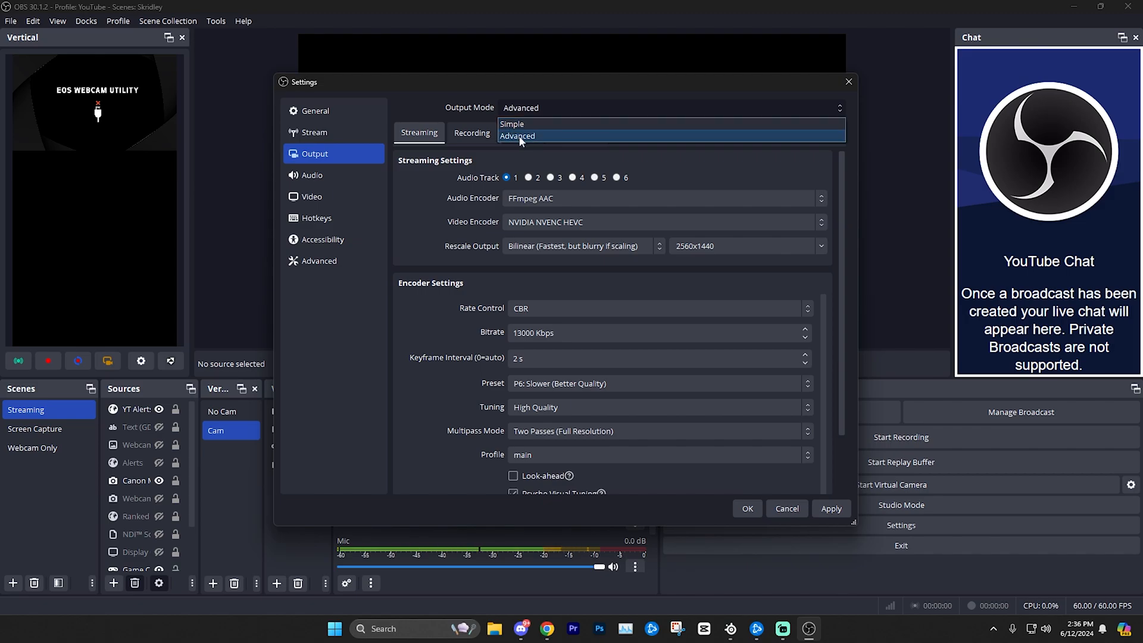
left_click(518, 135)
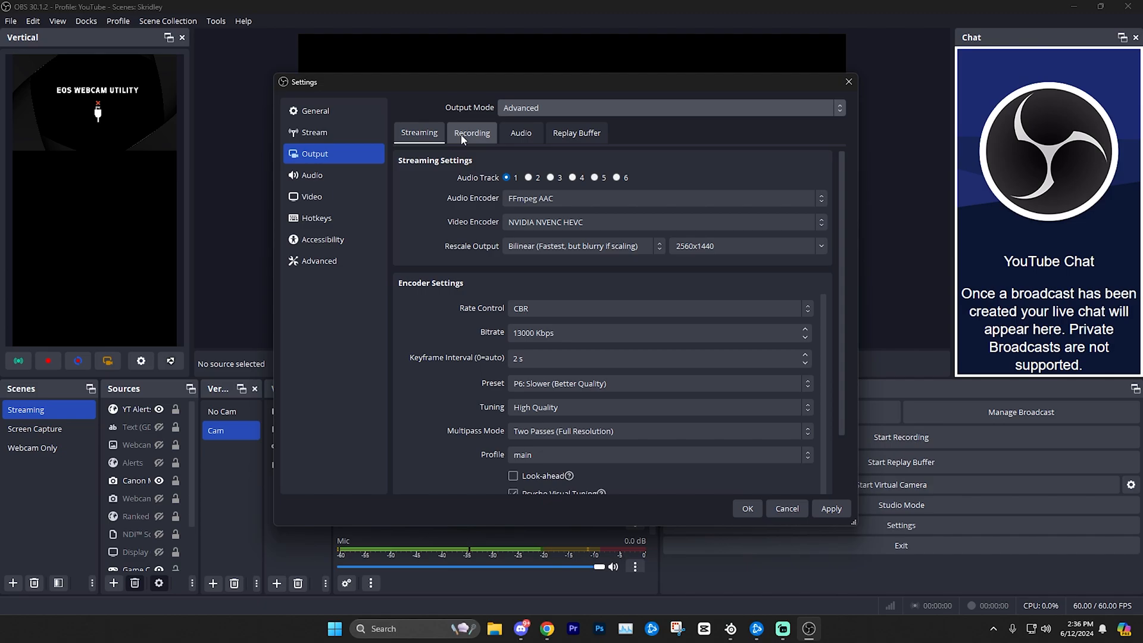
left_click(471, 132)
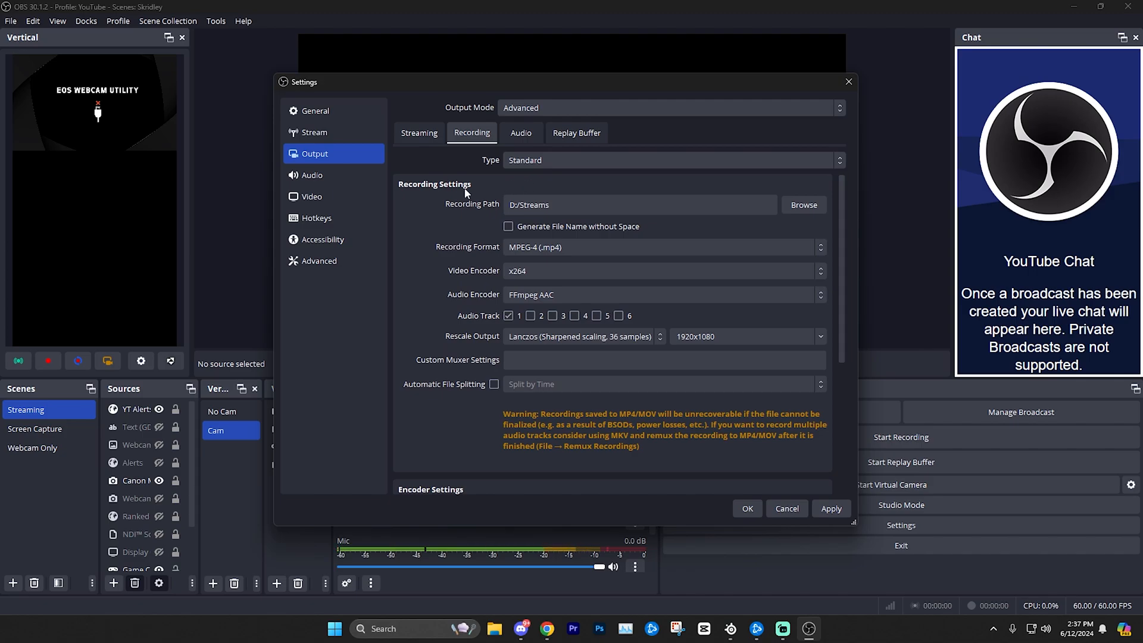
left_click(640, 205)
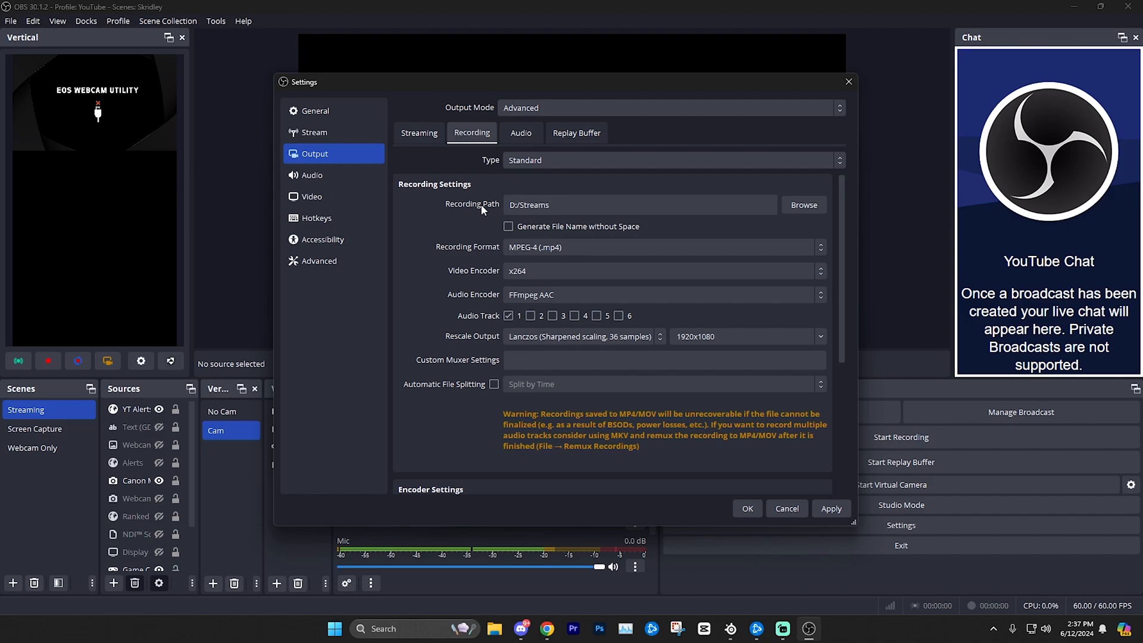
mouse_move(804, 205)
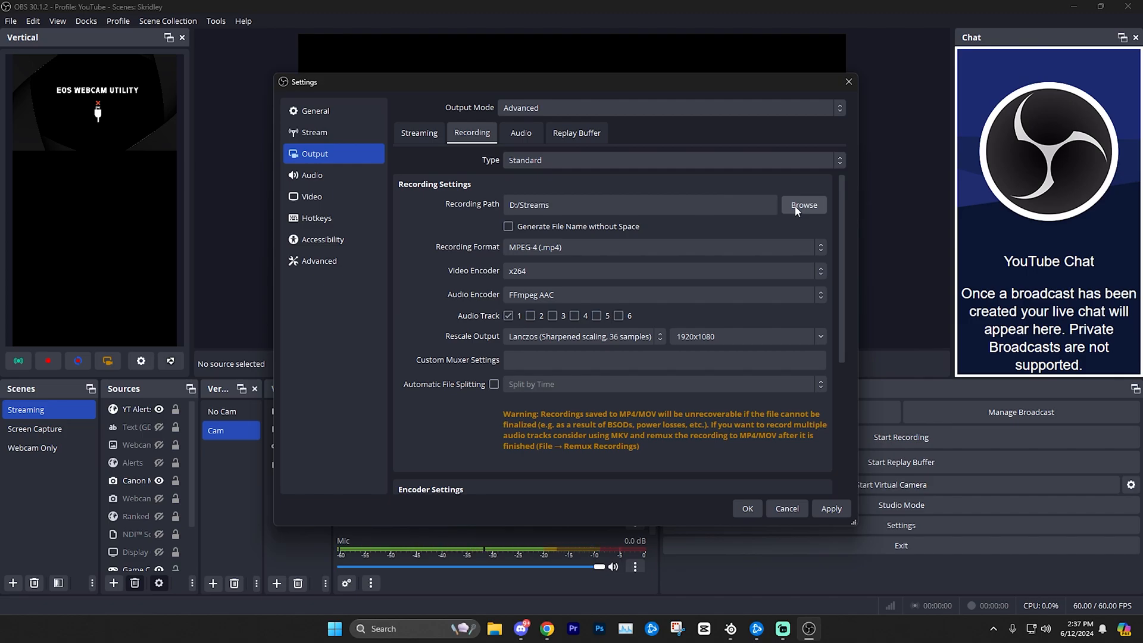
left_click(641, 205)
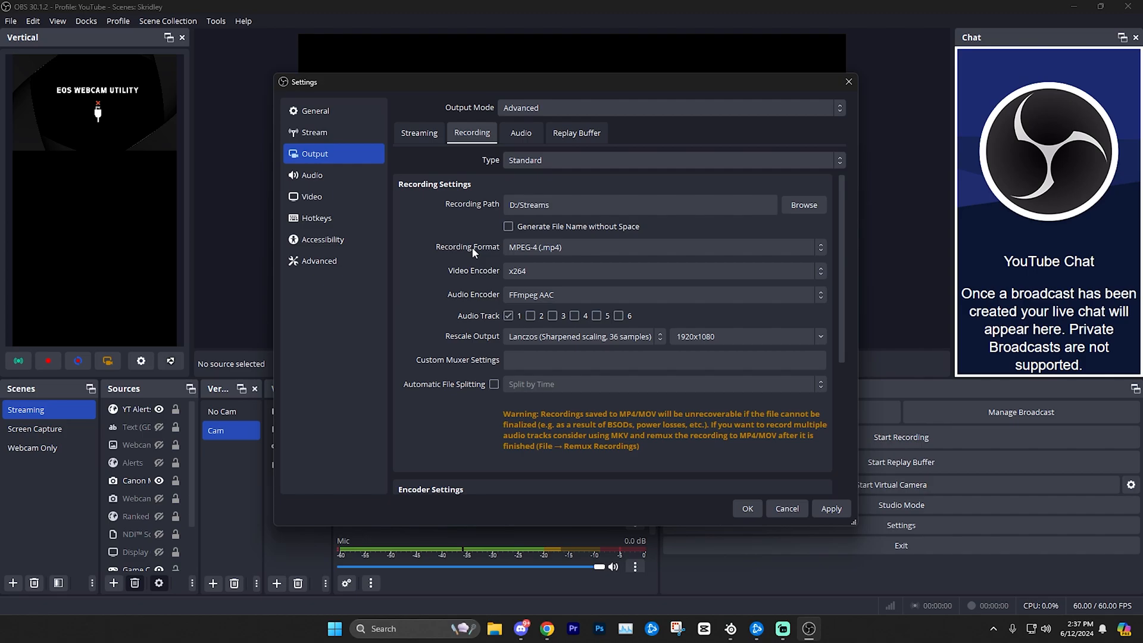
Step: Review the recording format list with MPEG-4 (.mp4) still chosen
left_click(660, 247)
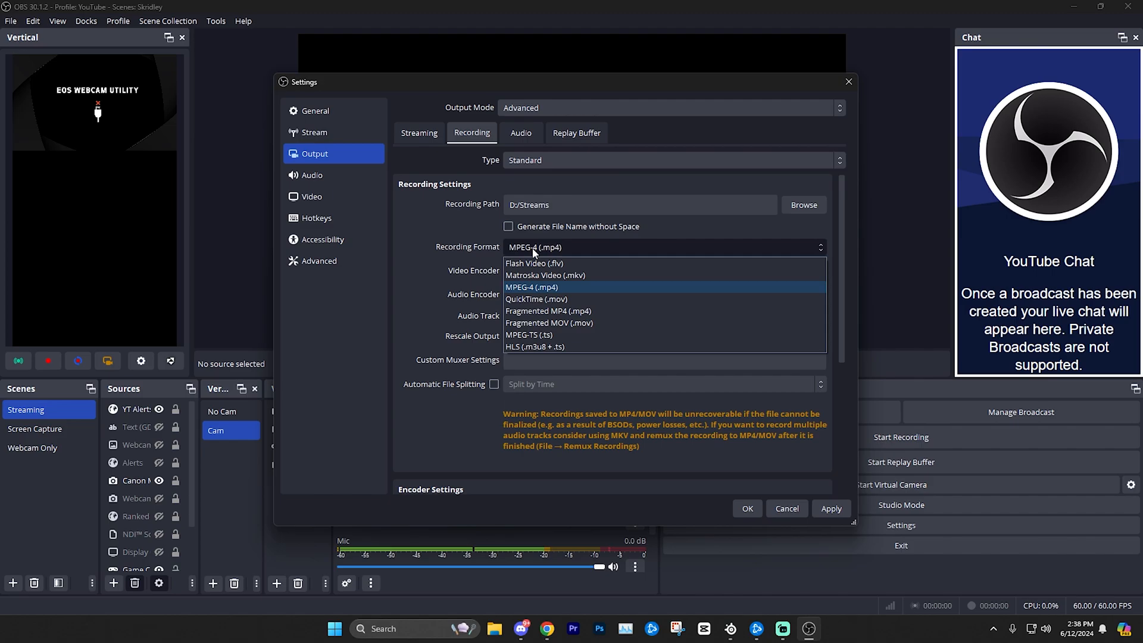
mouse_move(544, 275)
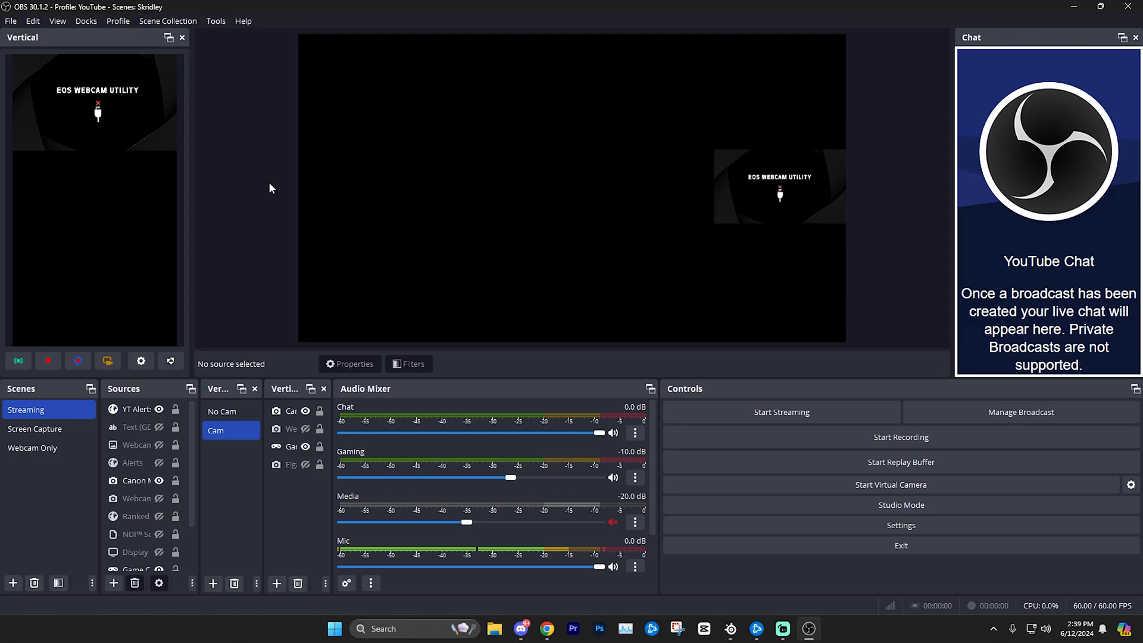
mouse_move(275, 184)
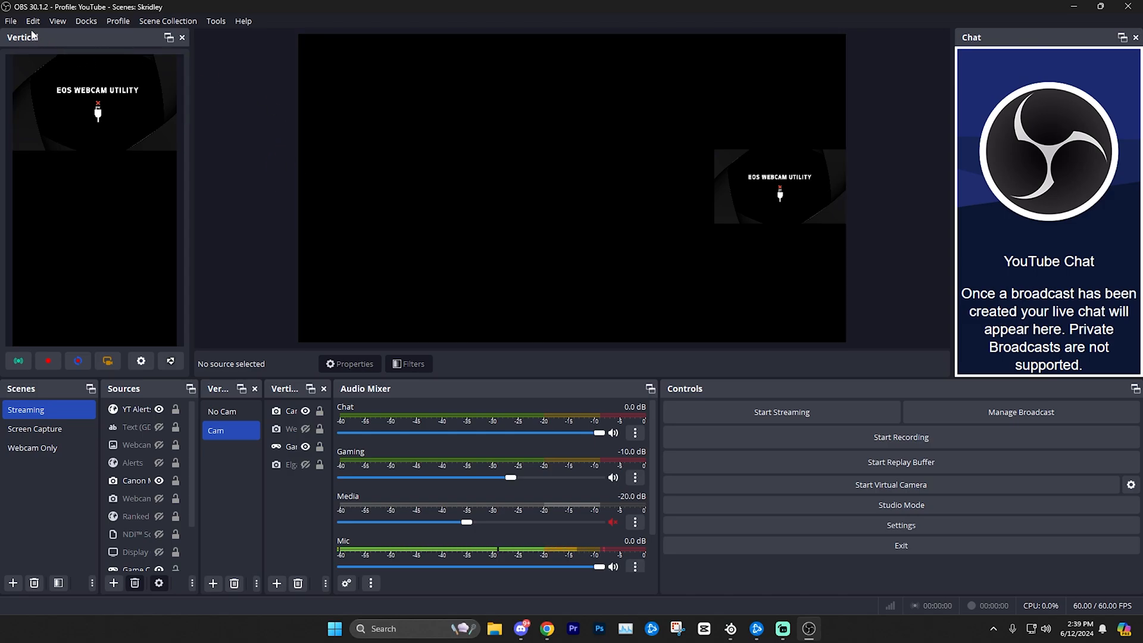
Step: Reopen the Settings window from the File menu
left_click(11, 20)
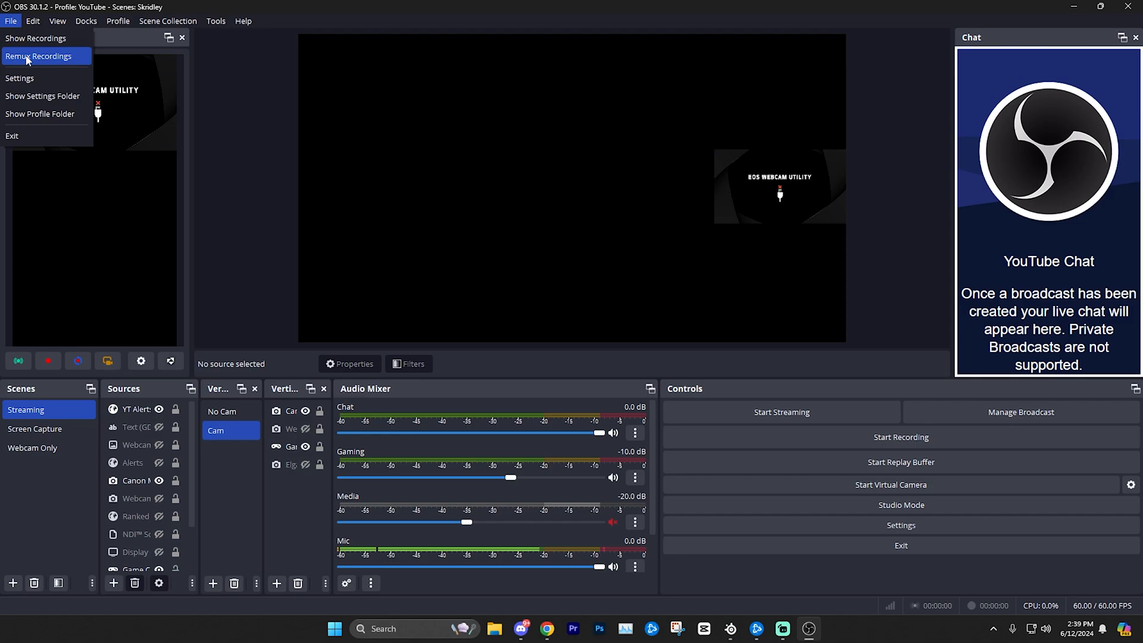
left_click(38, 56)
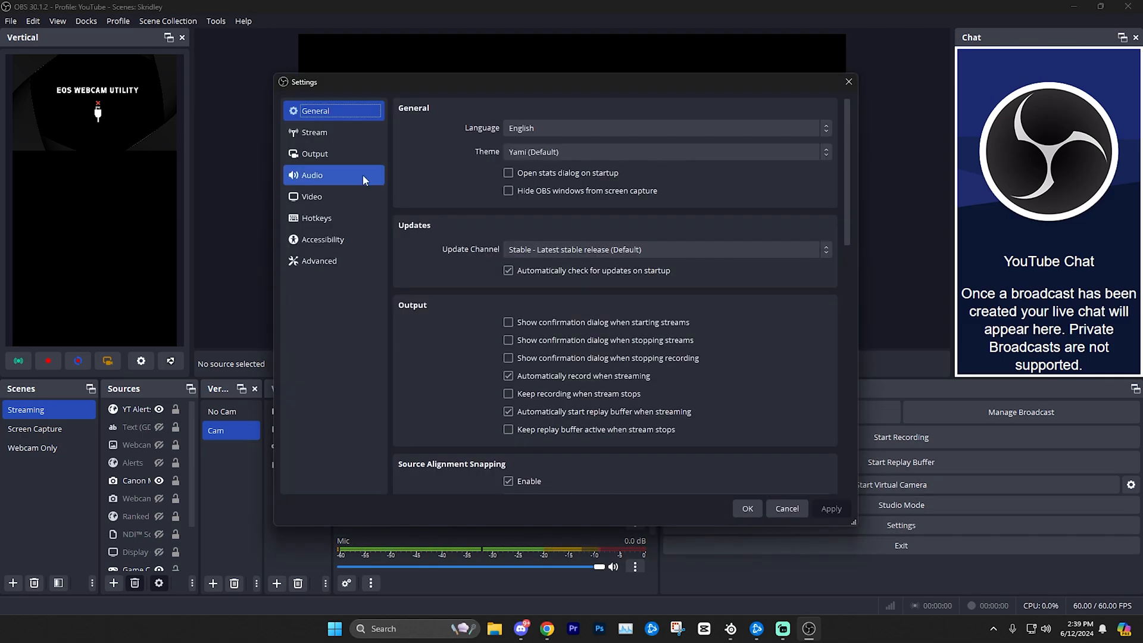
Step: Return to the Output page's Recording settings showing MP4 and D:/Streams
left_click(314, 154)
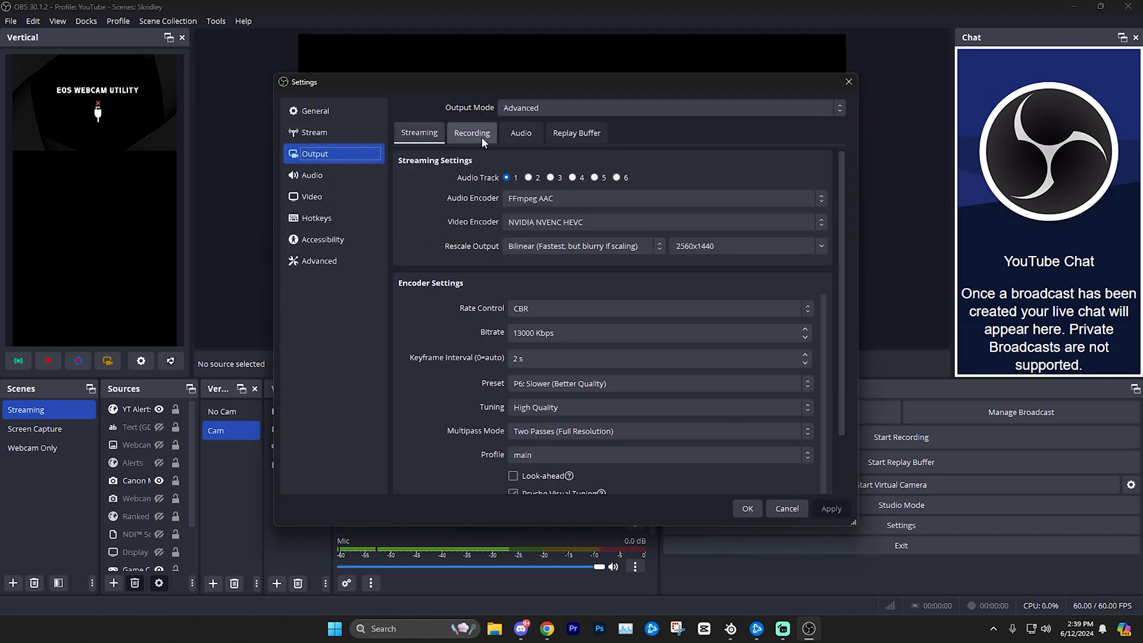
left_click(472, 133)
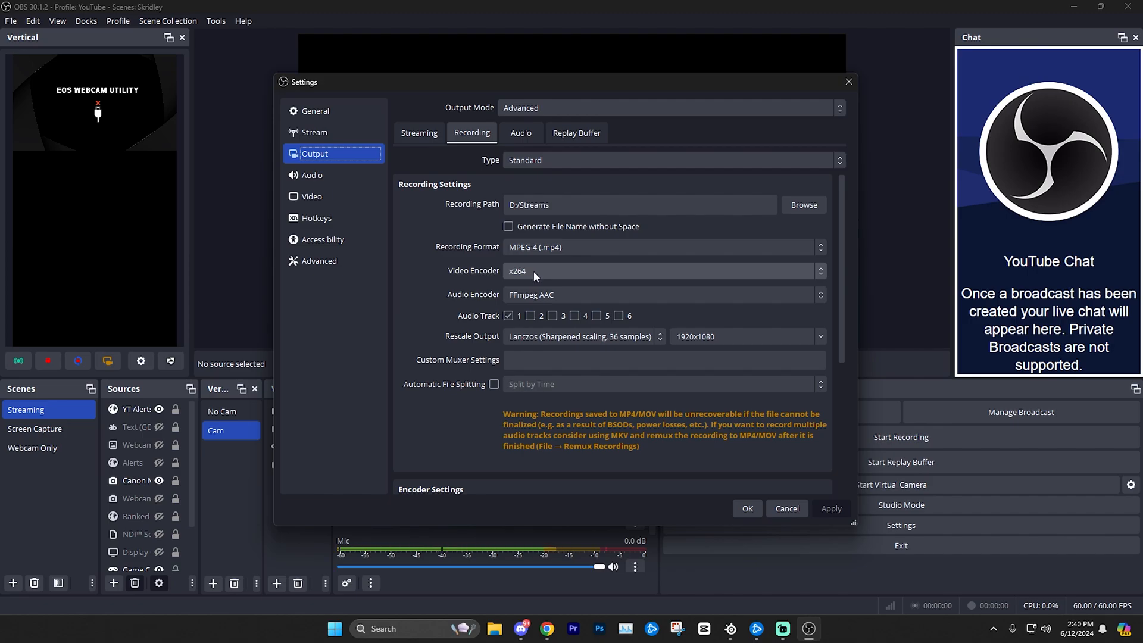
Step: Change the recording video encoder from x264 to NVIDIA NVENC H.264
left_click(664, 271)
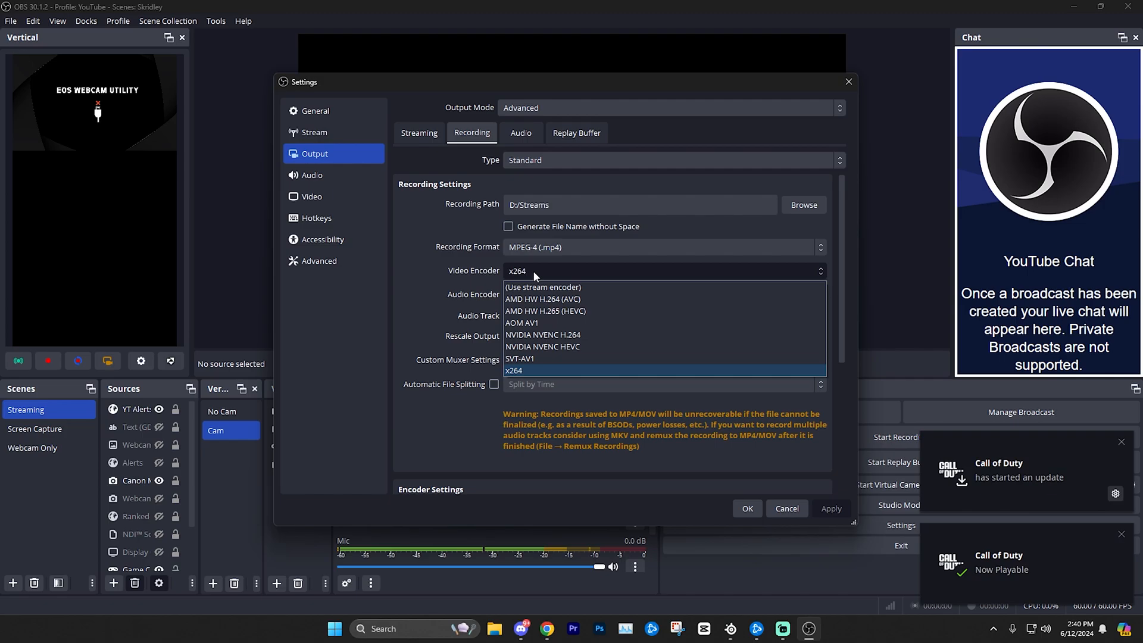
mouse_move(543, 299)
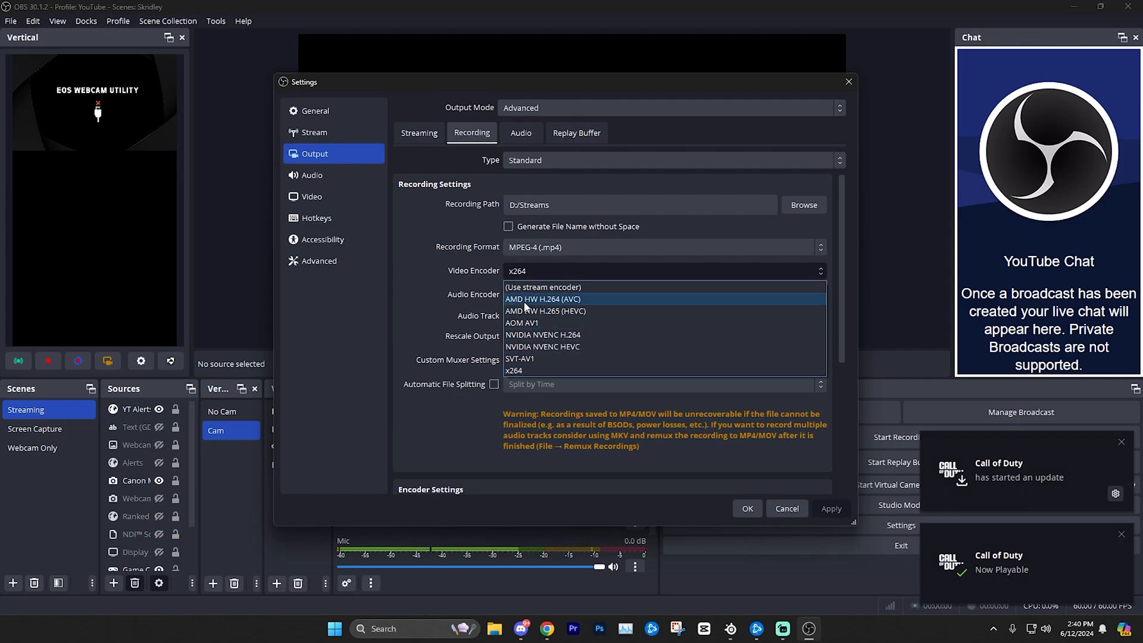
mouse_move(536, 323)
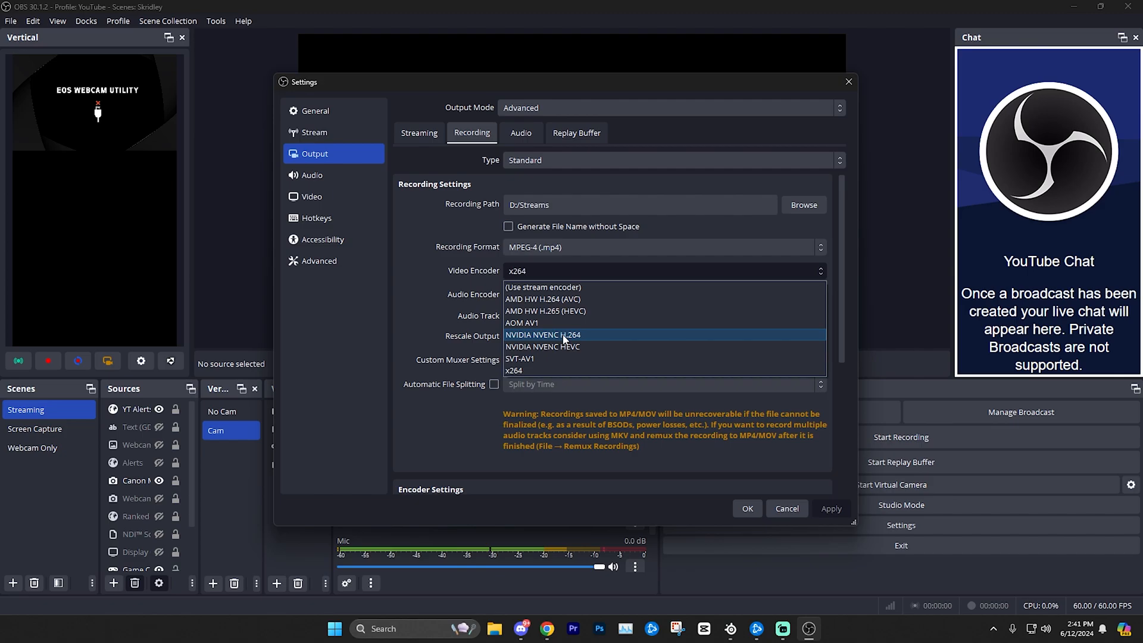
left_click(543, 334)
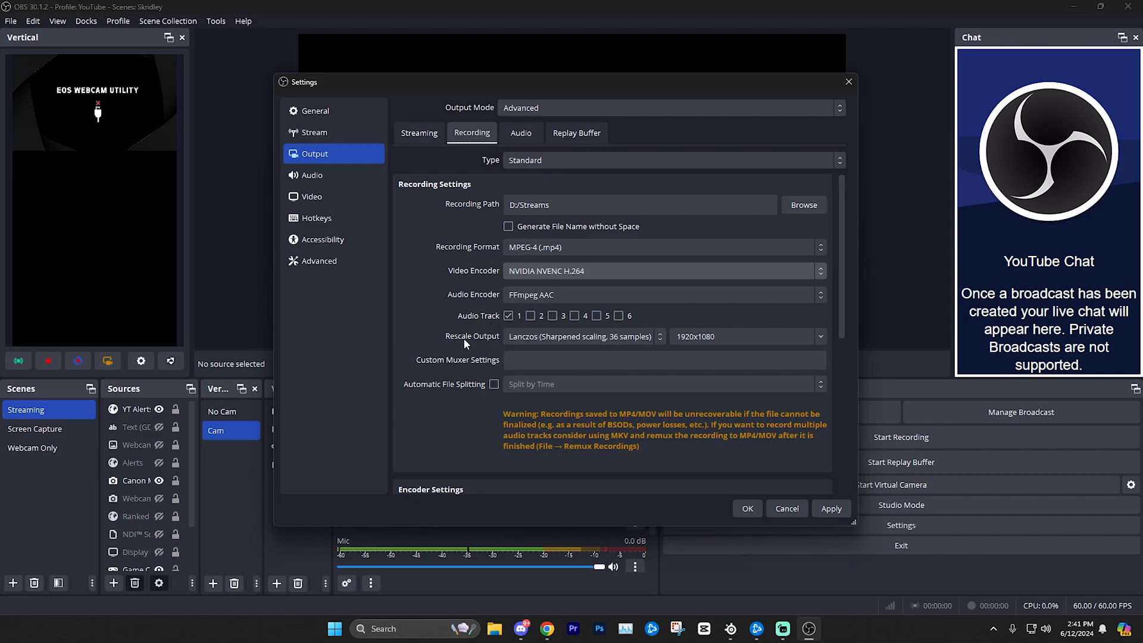
left_click(580, 336)
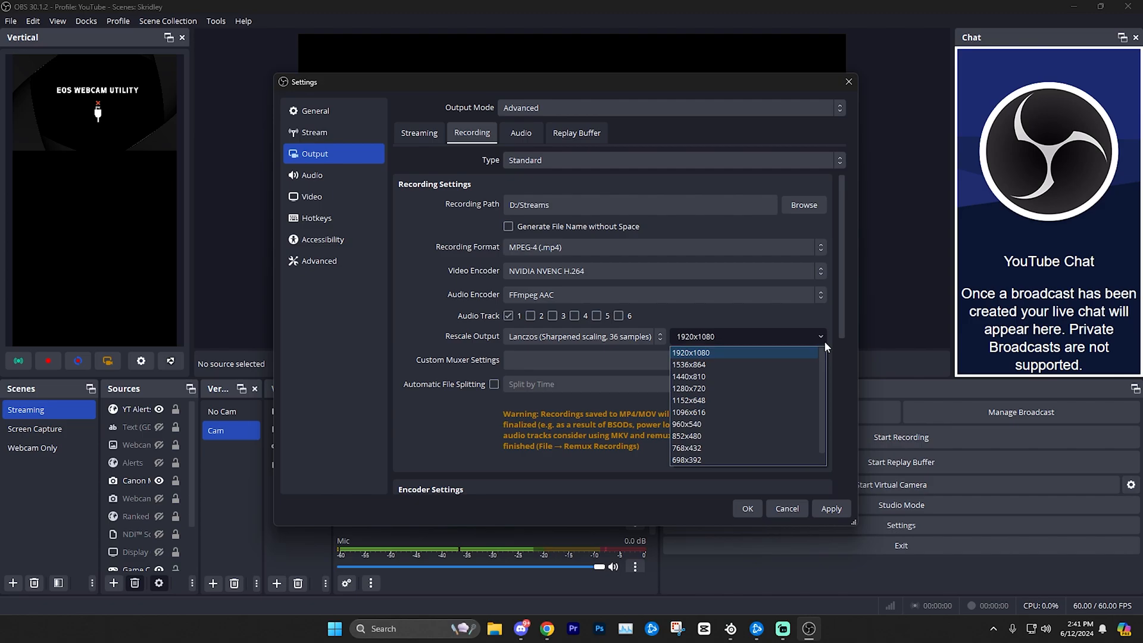
mouse_move(757, 352)
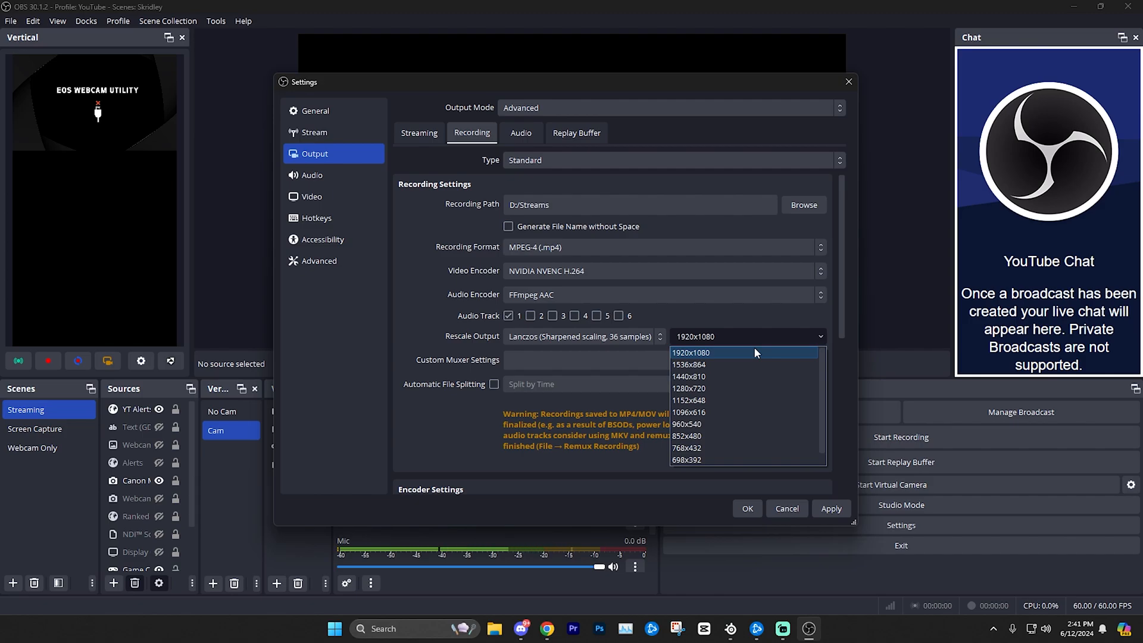
left_click(690, 353)
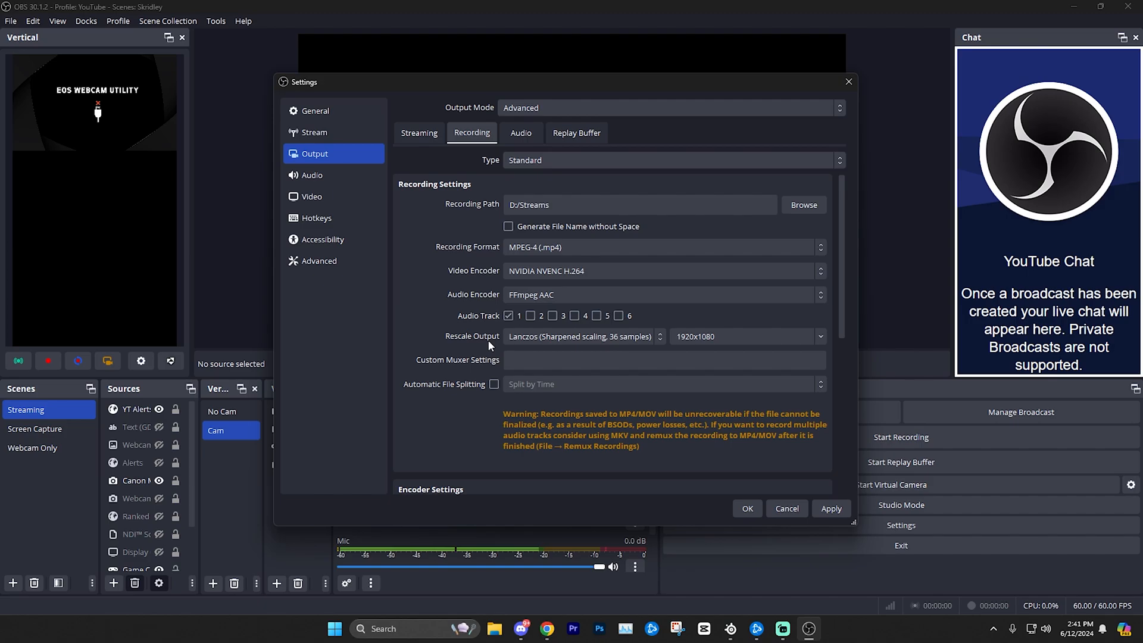
Step: Set the recording encoder's Rate Control to CQP
scroll("down", 3)
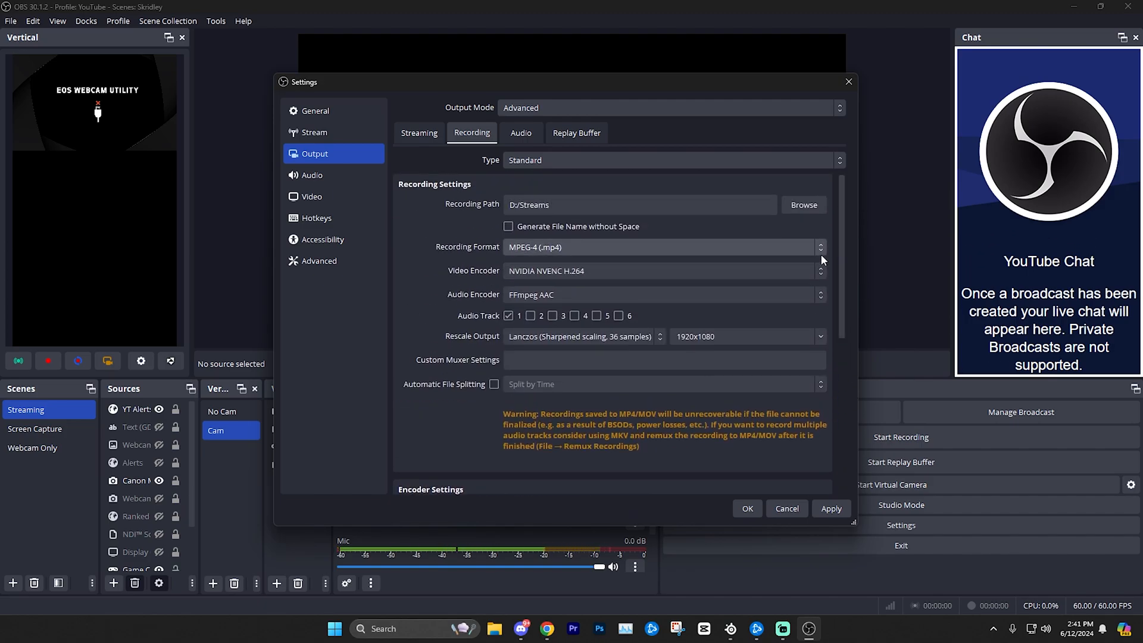
left_click(660, 256)
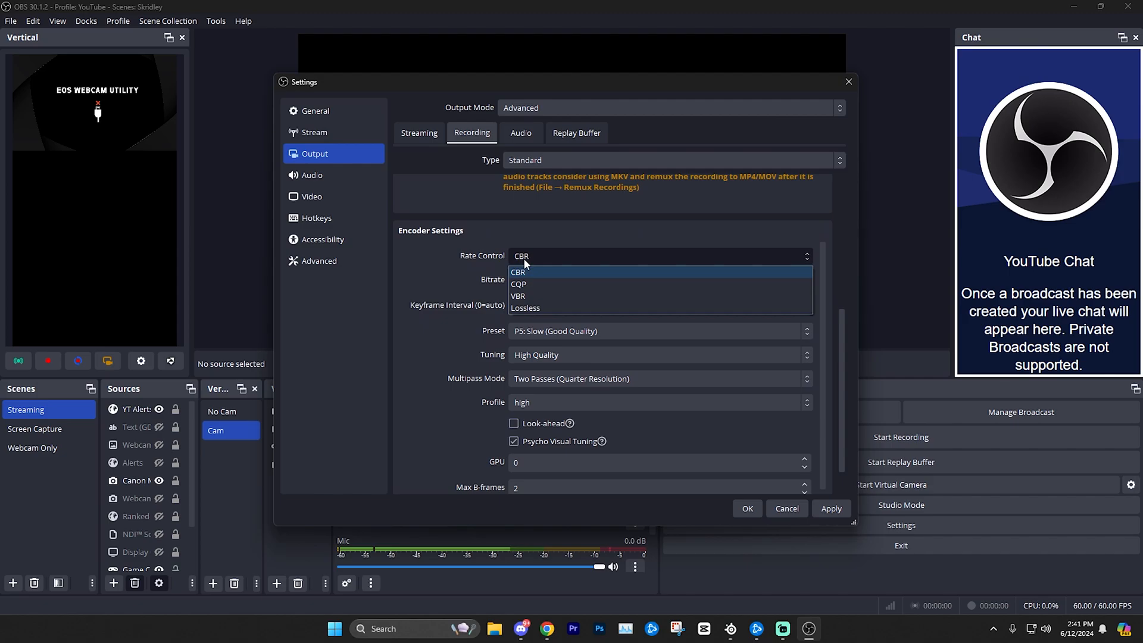
mouse_move(518, 284)
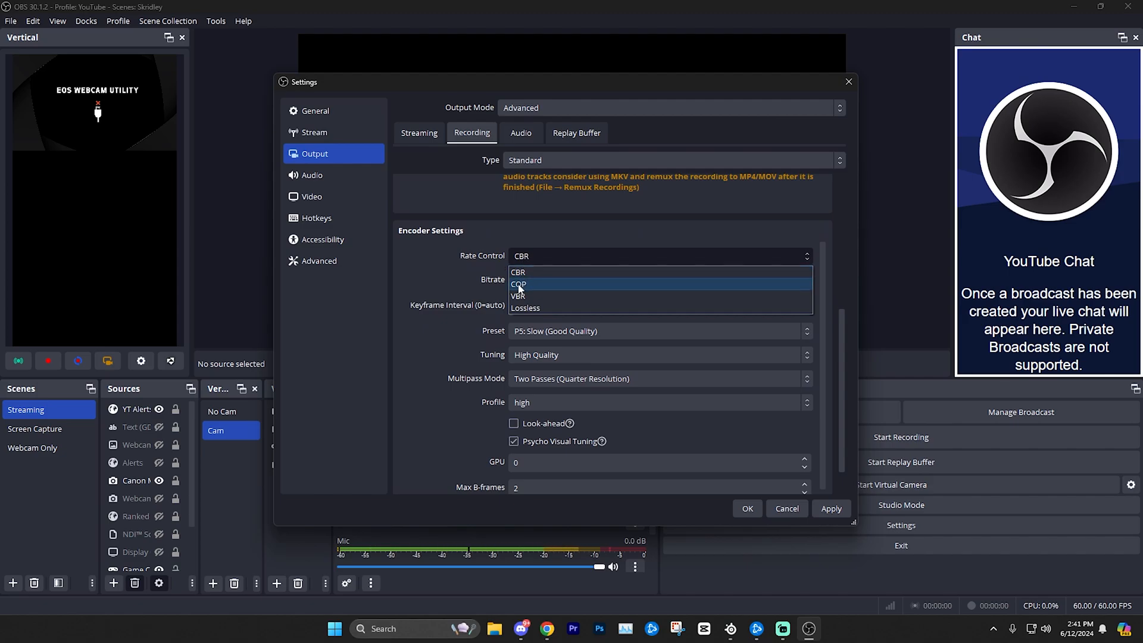
left_click(518, 283)
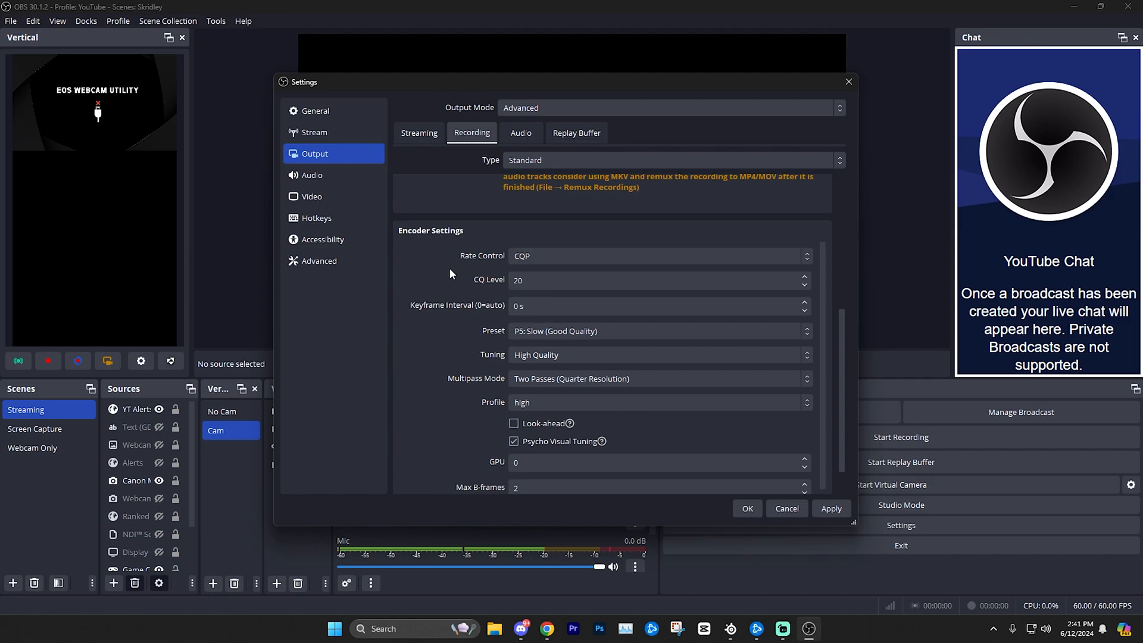
Step: Replace the CQ Level value of 20 with 17
left_click(656, 280)
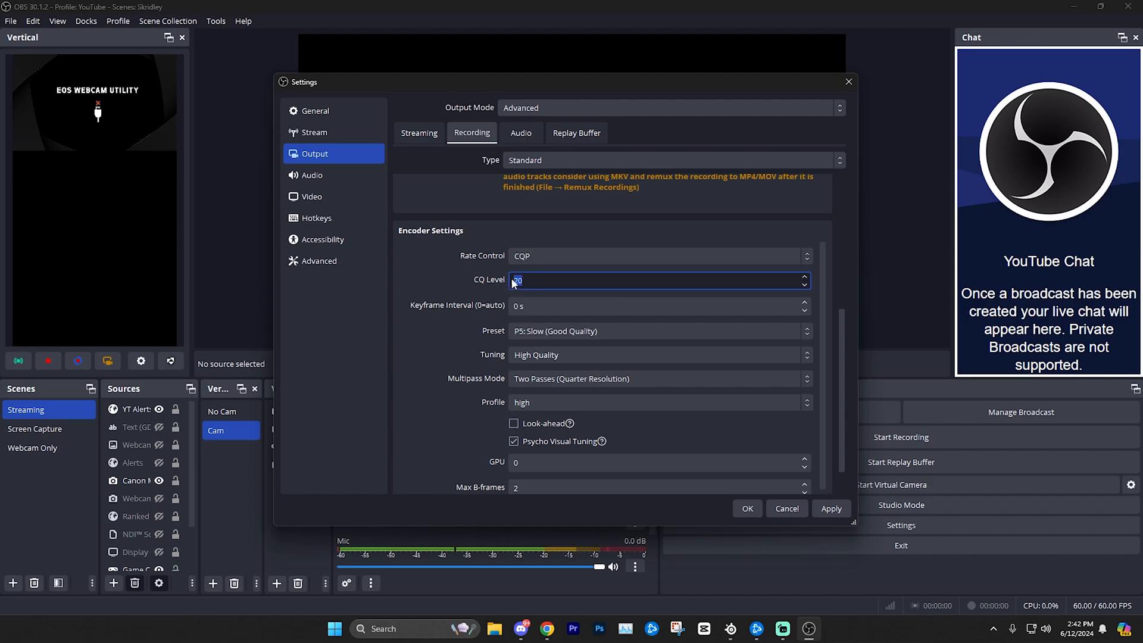
type("17")
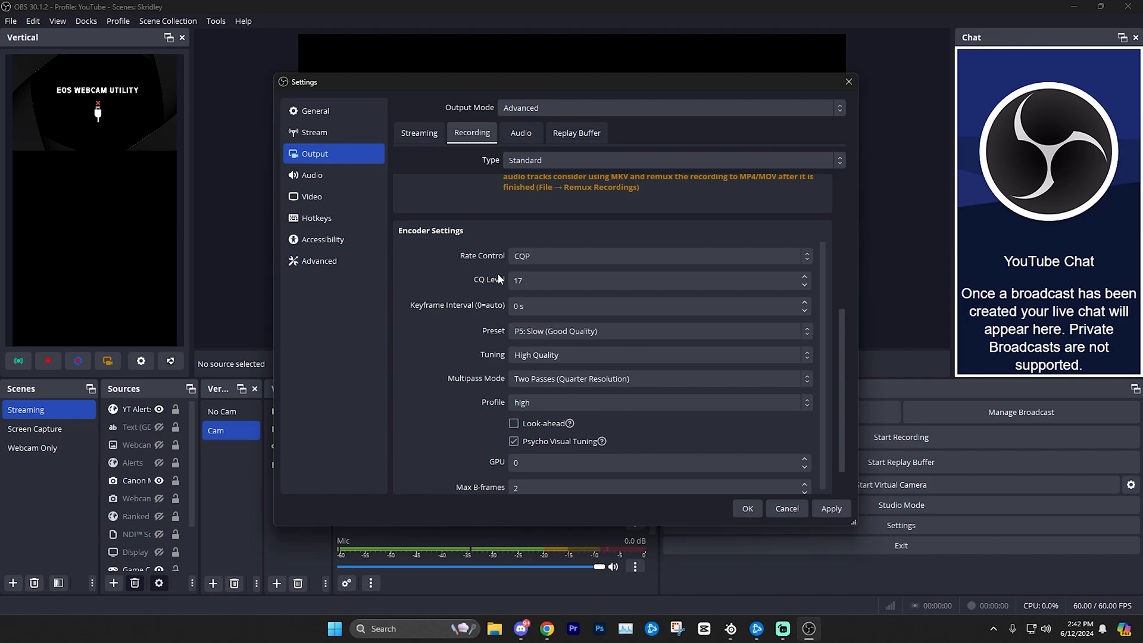
left_click(656, 280)
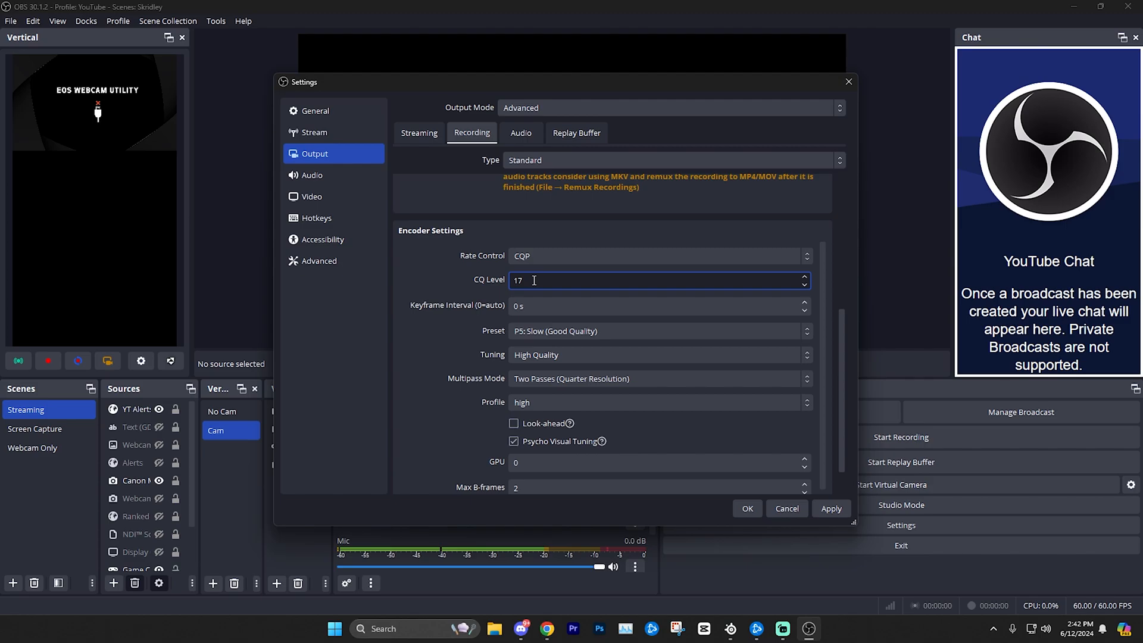
double_click(519, 280)
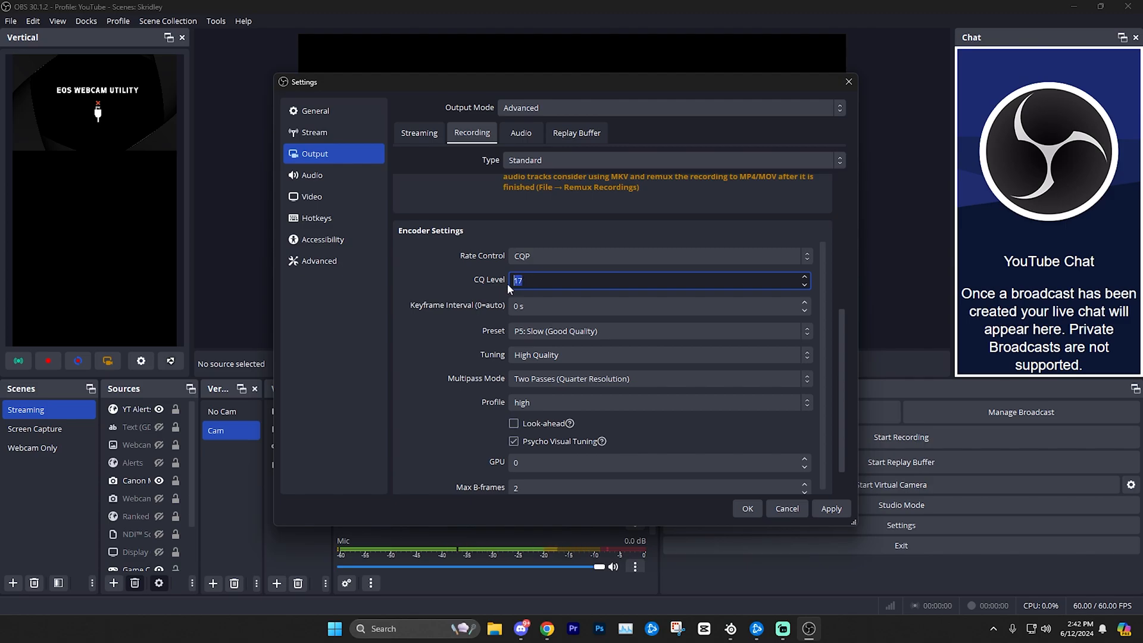
type("23")
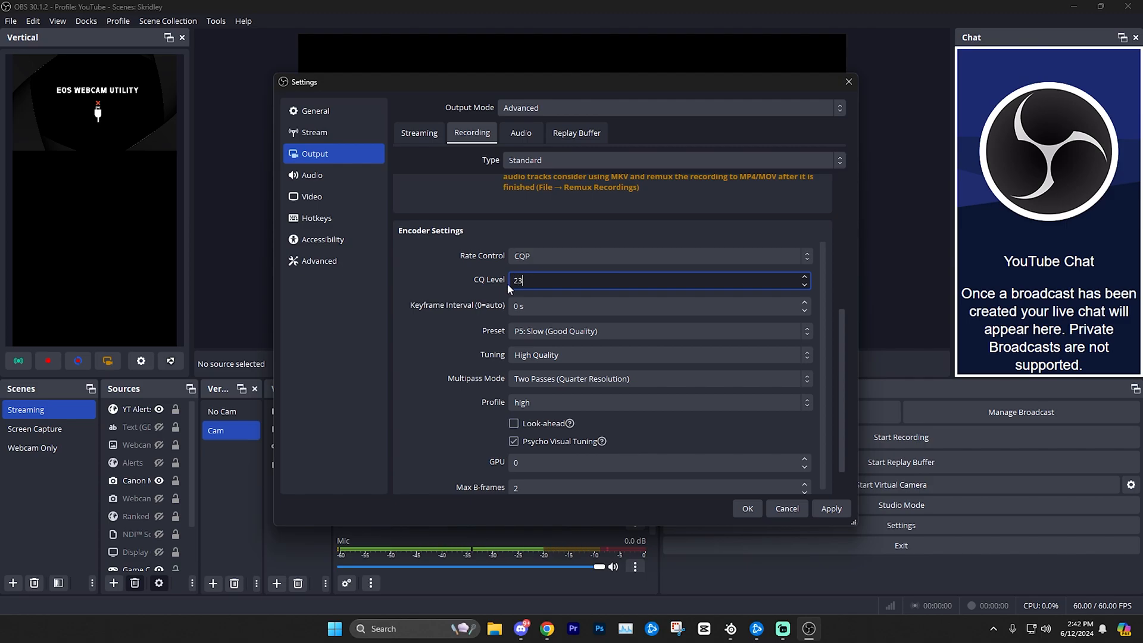
type("1")
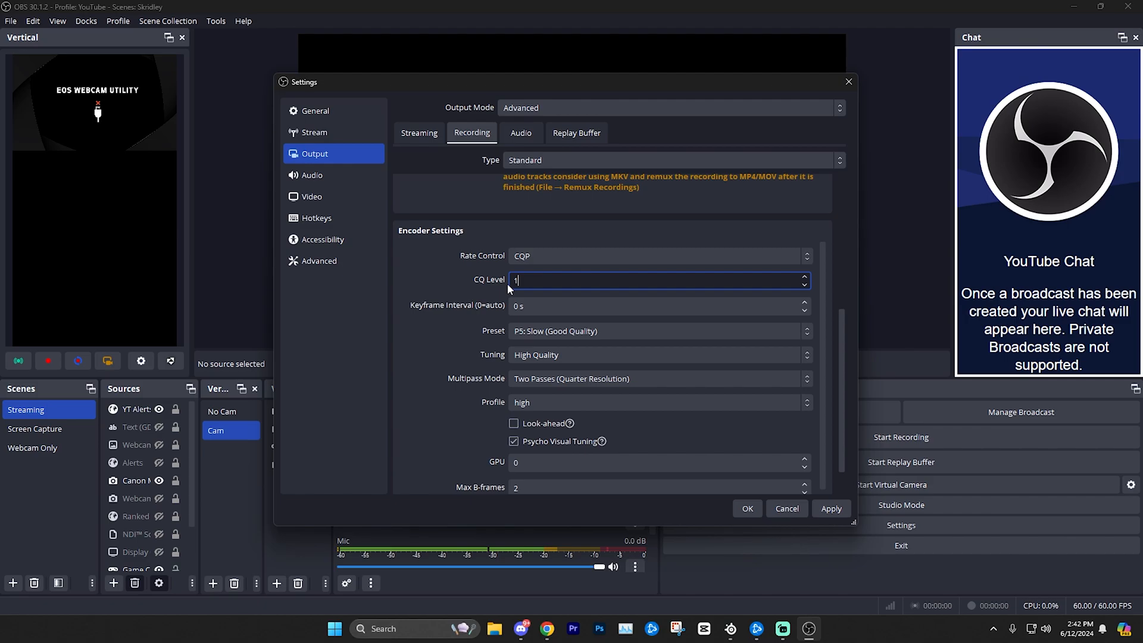
type("7")
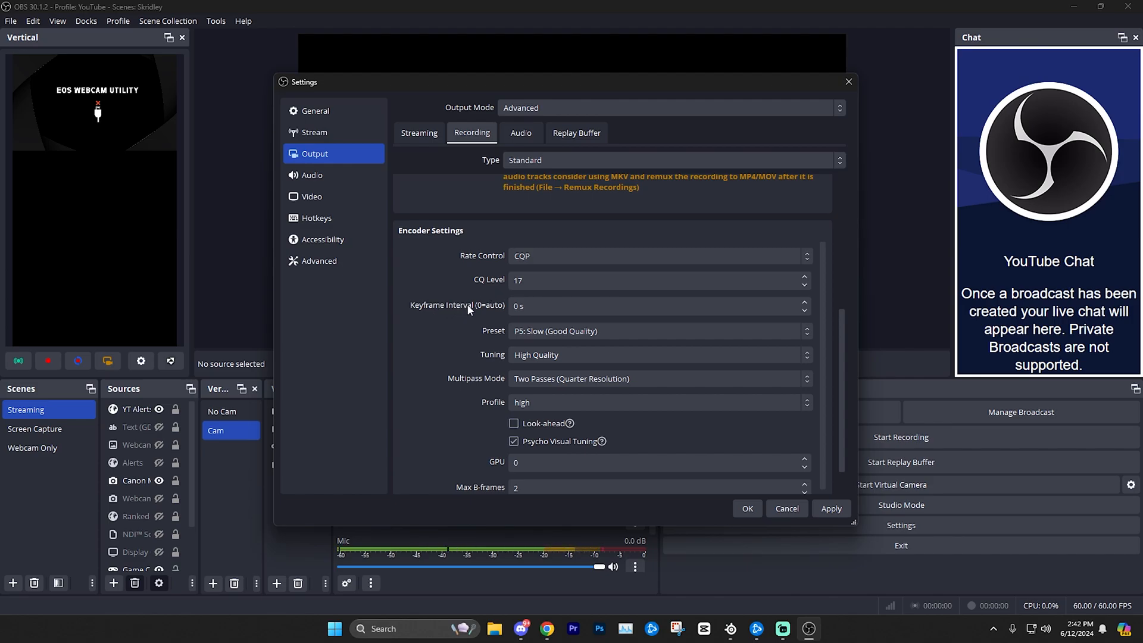
Step: Keep the encoder preset at P6: Slower (Better Quality)
left_click(659, 331)
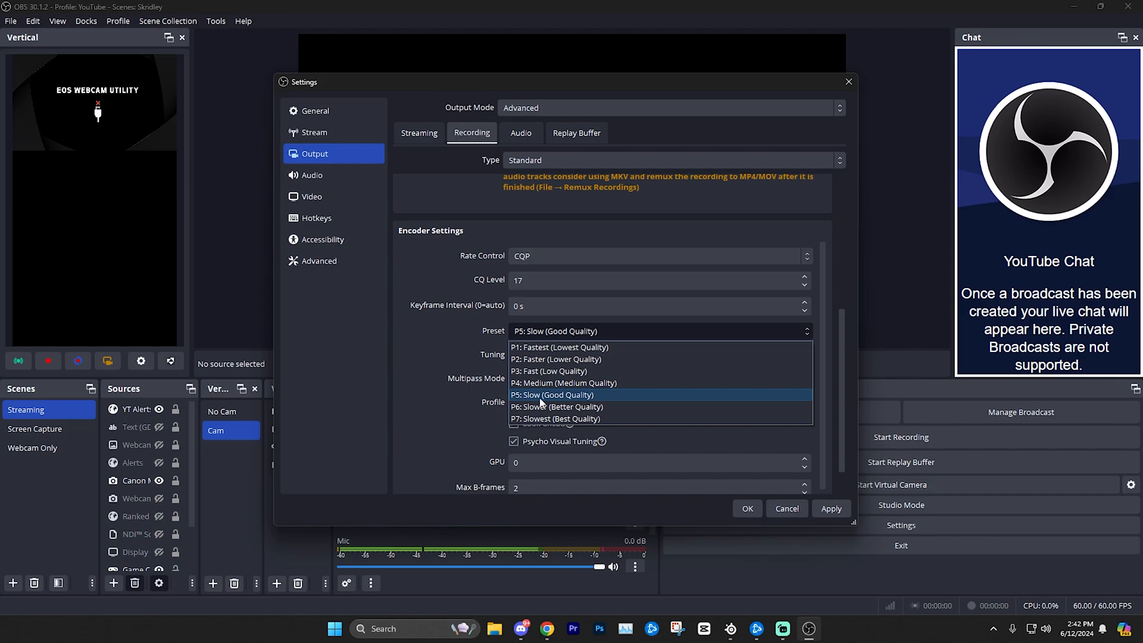
mouse_move(540, 418)
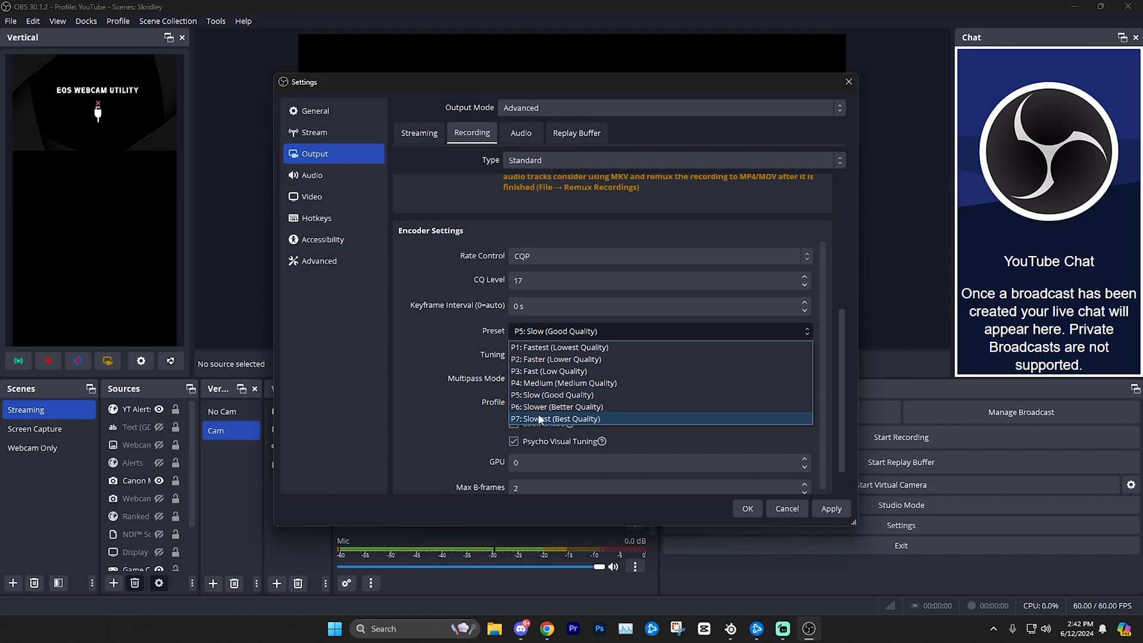
mouse_move(580, 431)
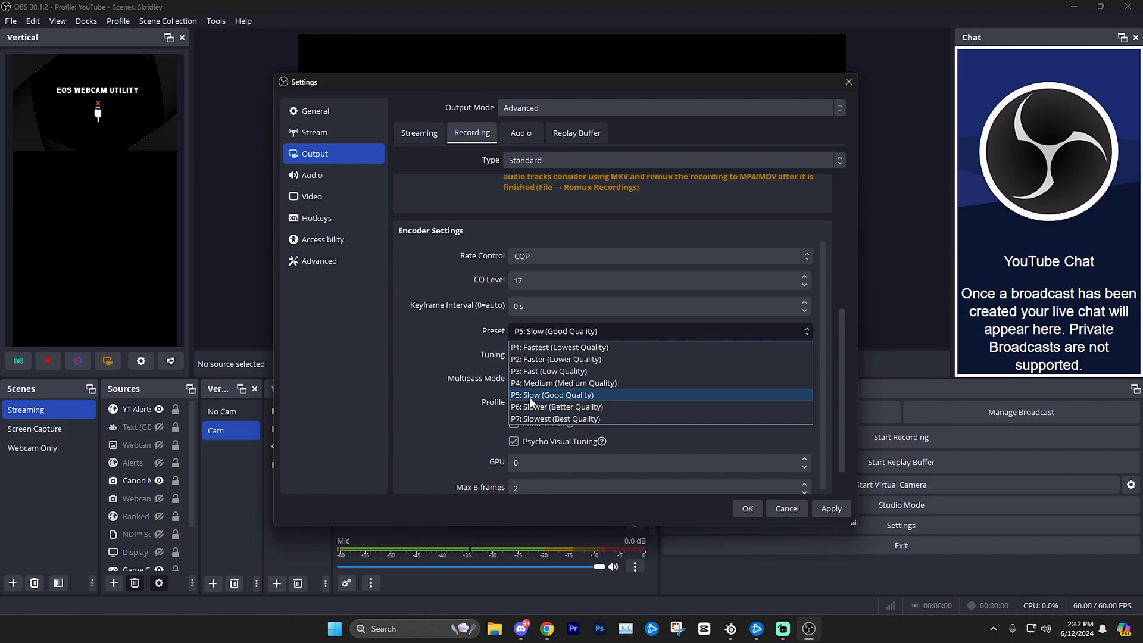
left_click(558, 408)
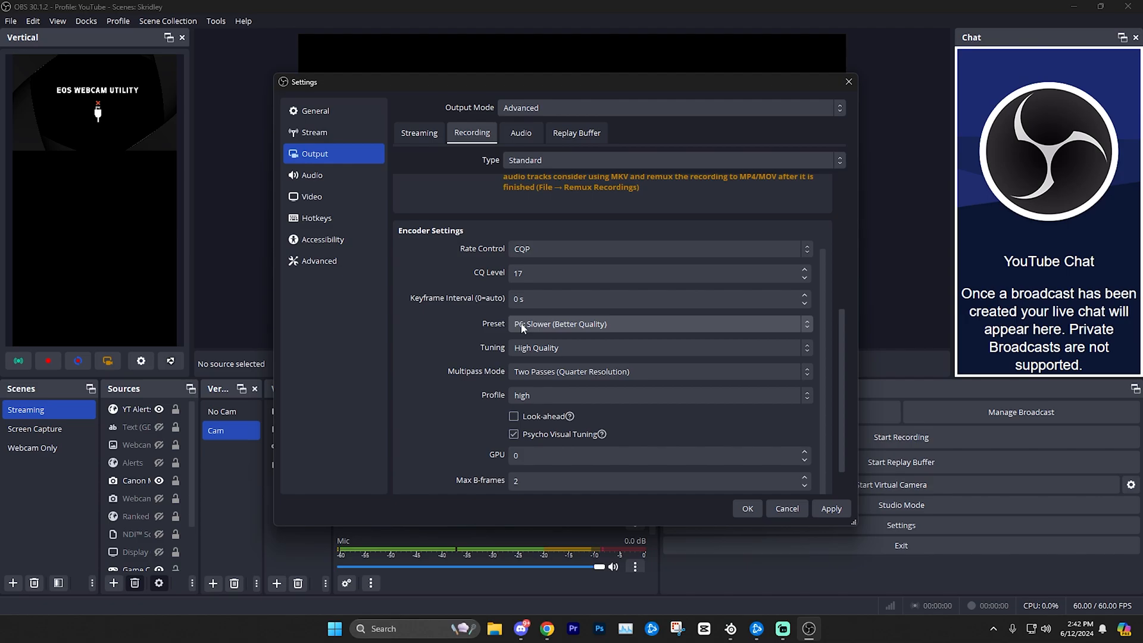
left_click(659, 324)
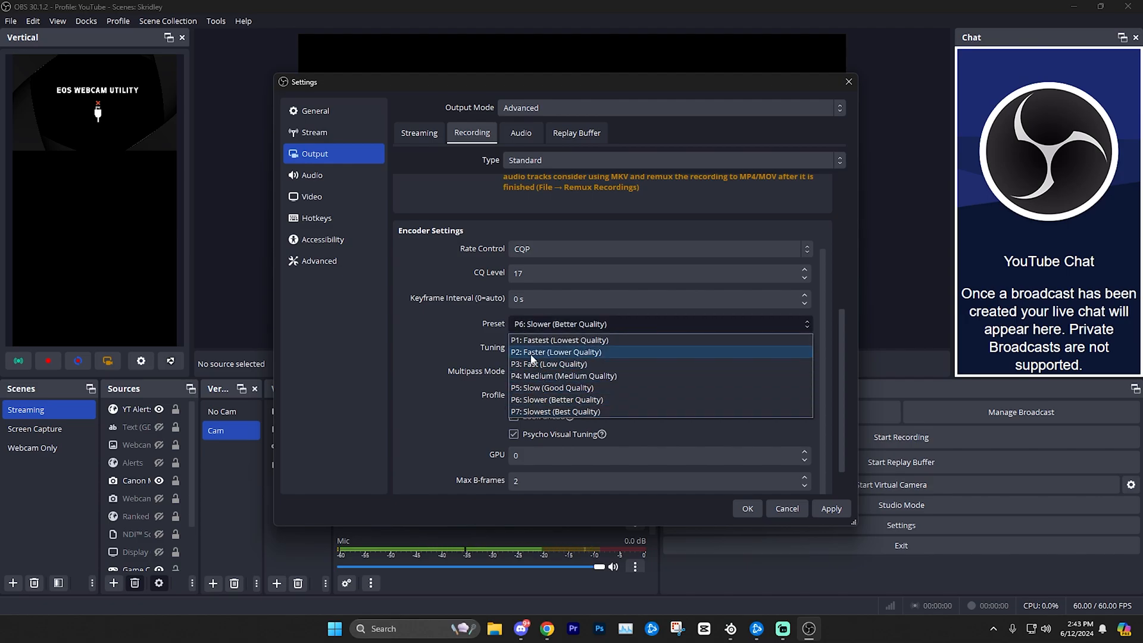
mouse_move(436, 334)
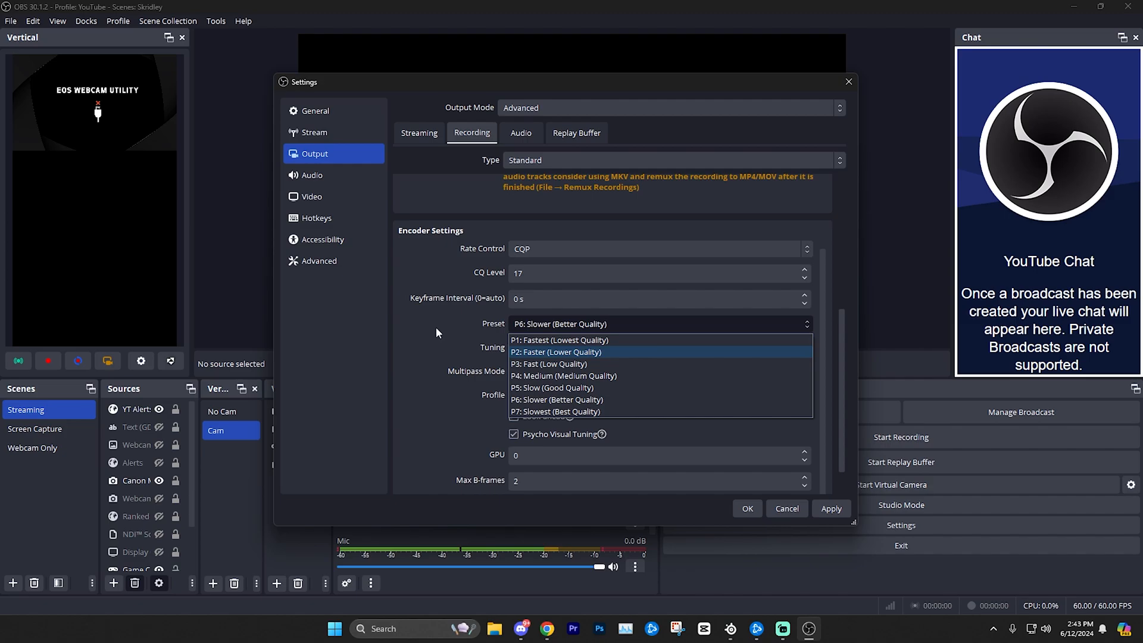
left_click(657, 347)
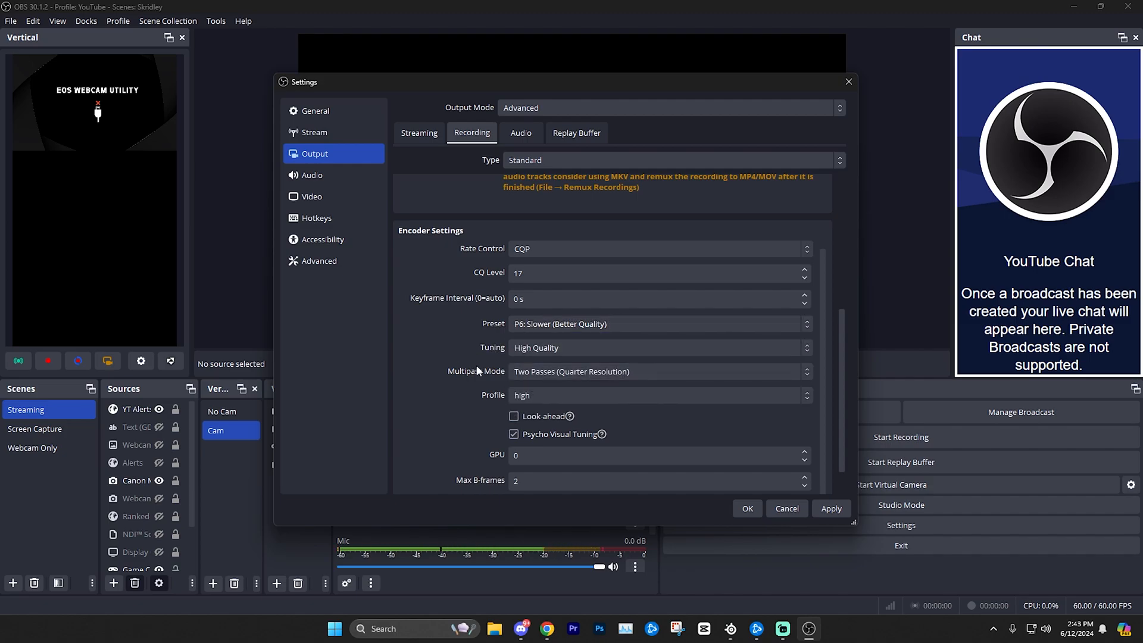
Step: Set Multipass Mode to Two Passes (Full Resolution)
left_click(658, 371)
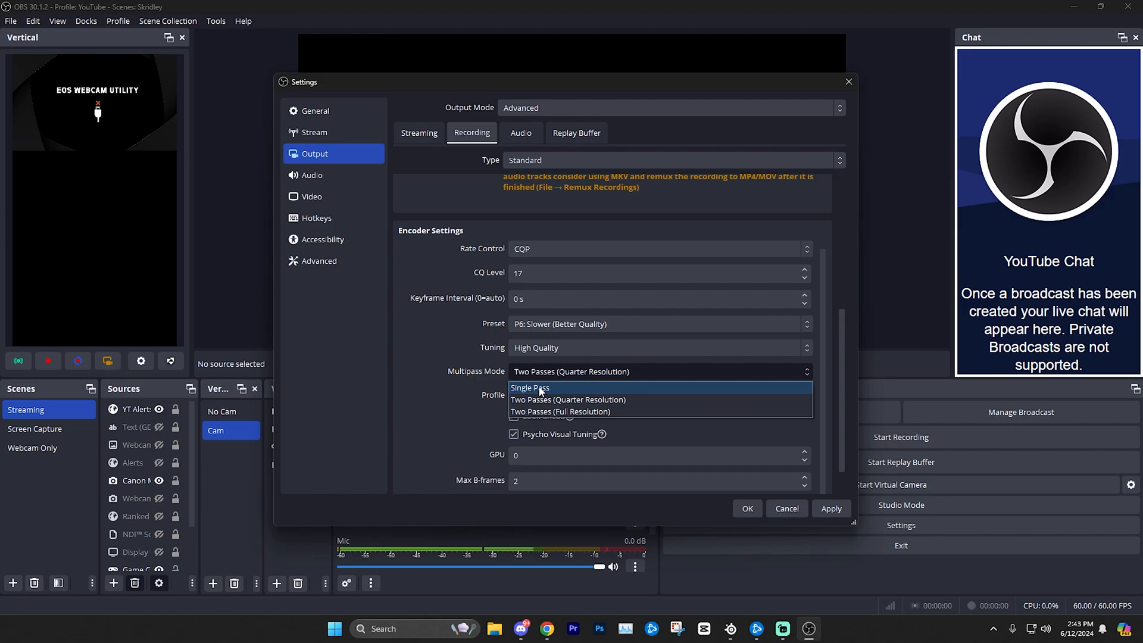
mouse_move(559, 411)
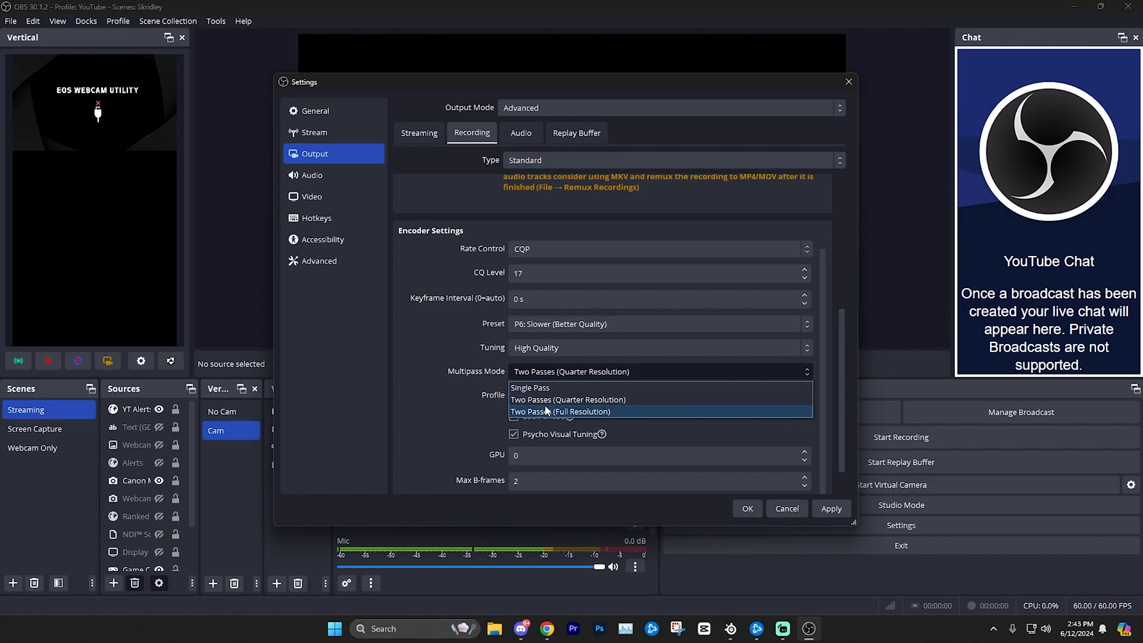
left_click(560, 410)
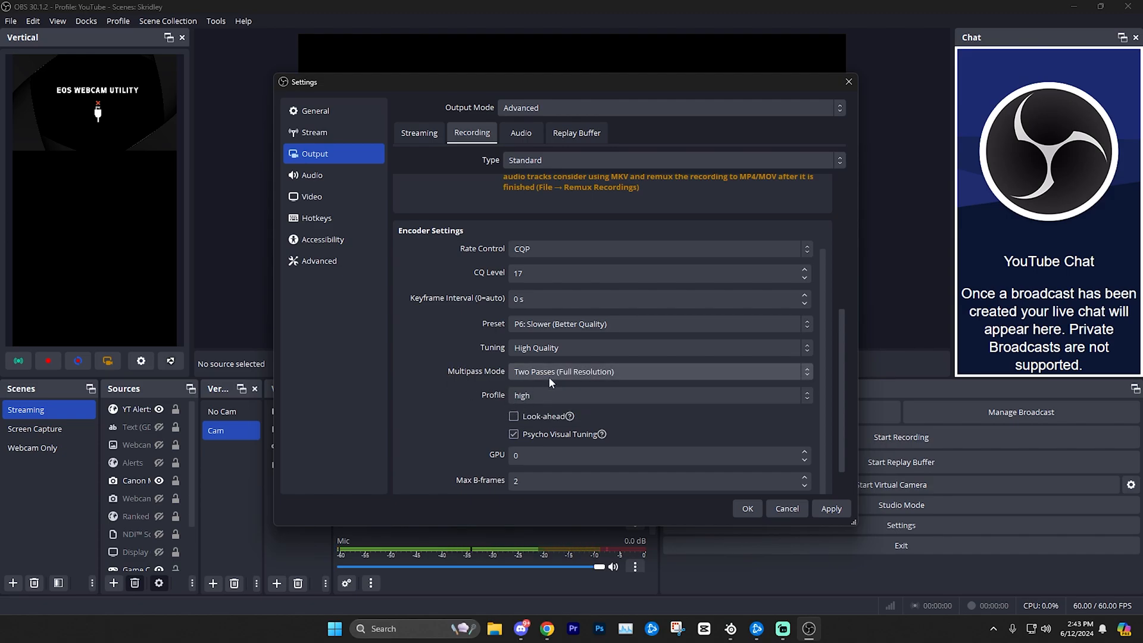
left_click(659, 372)
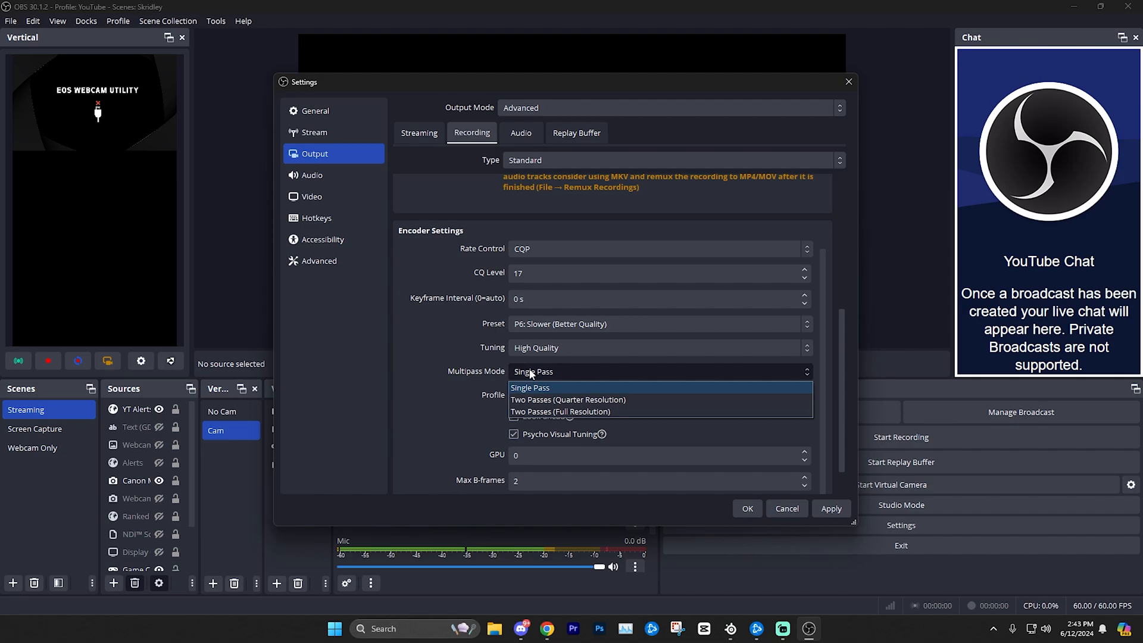
left_click(560, 411)
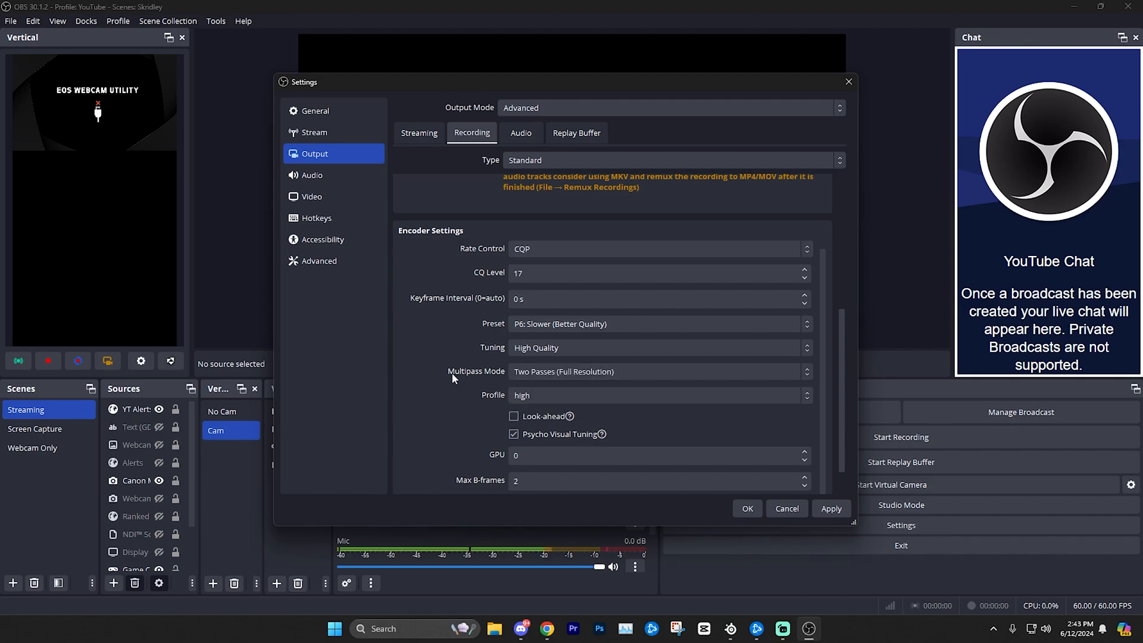
Step: Switch the encoder profile to main, then back to high
left_click(659, 359)
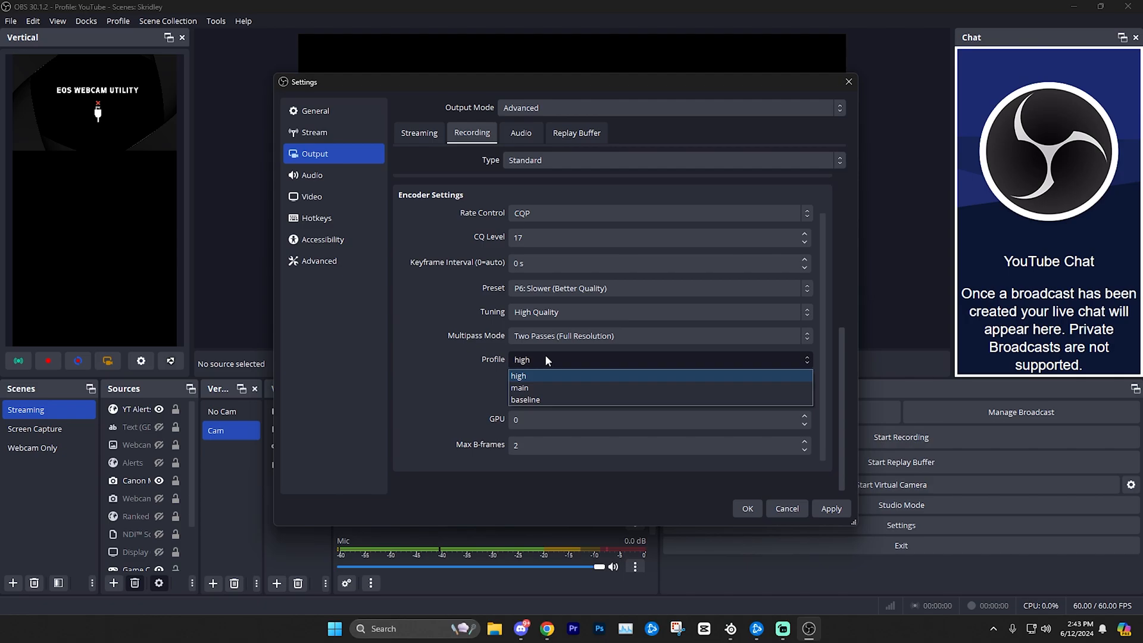
mouse_move(522, 387)
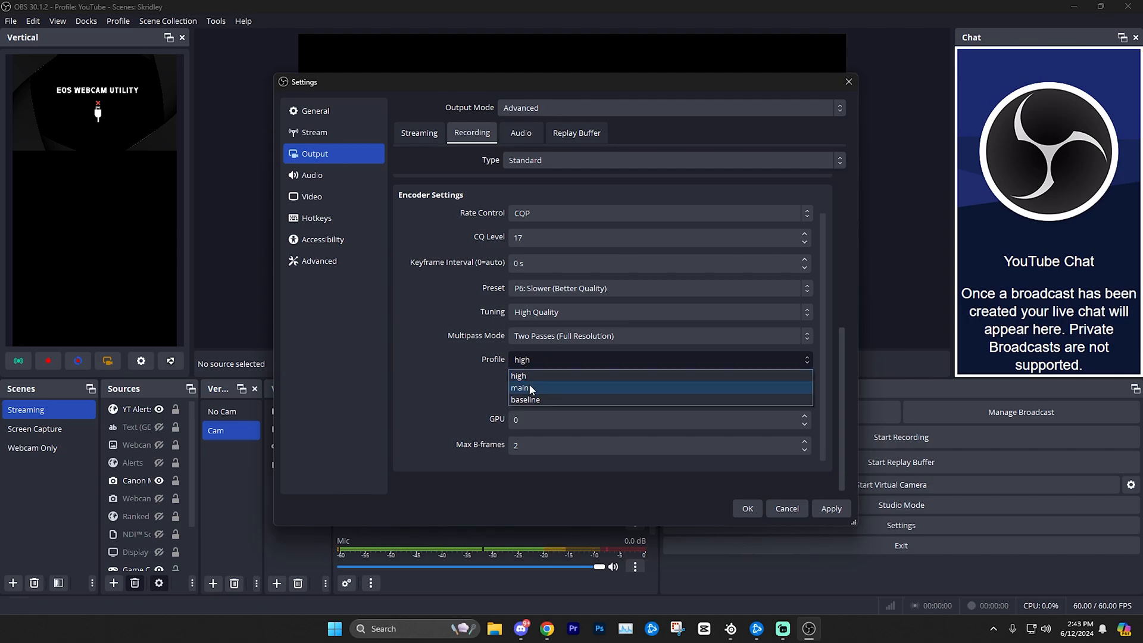
left_click(520, 388)
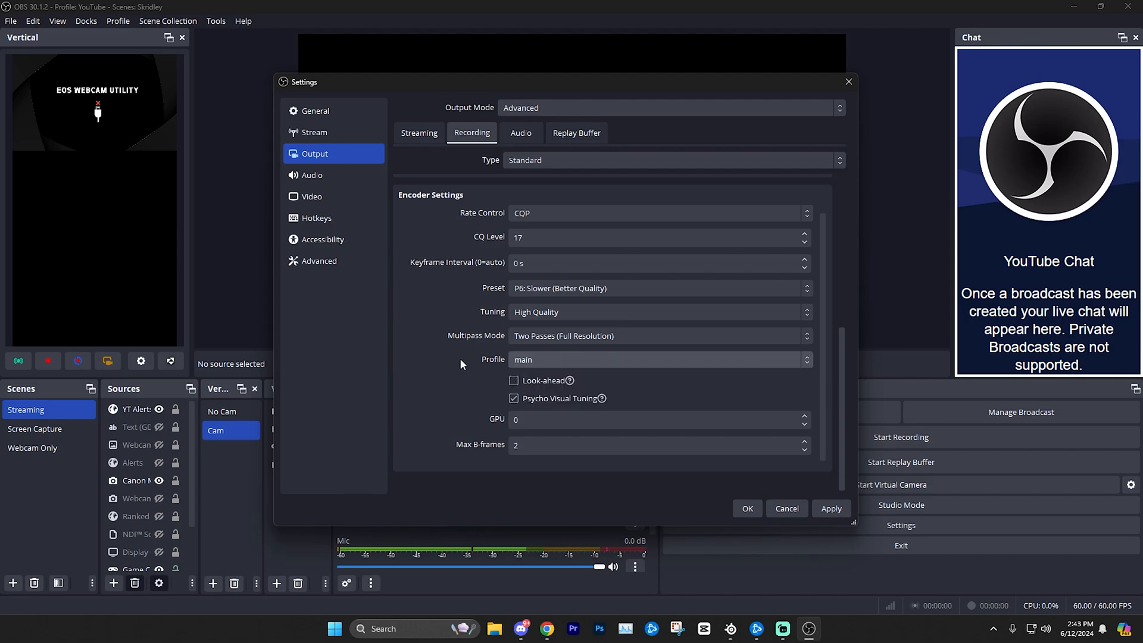
left_click(657, 359)
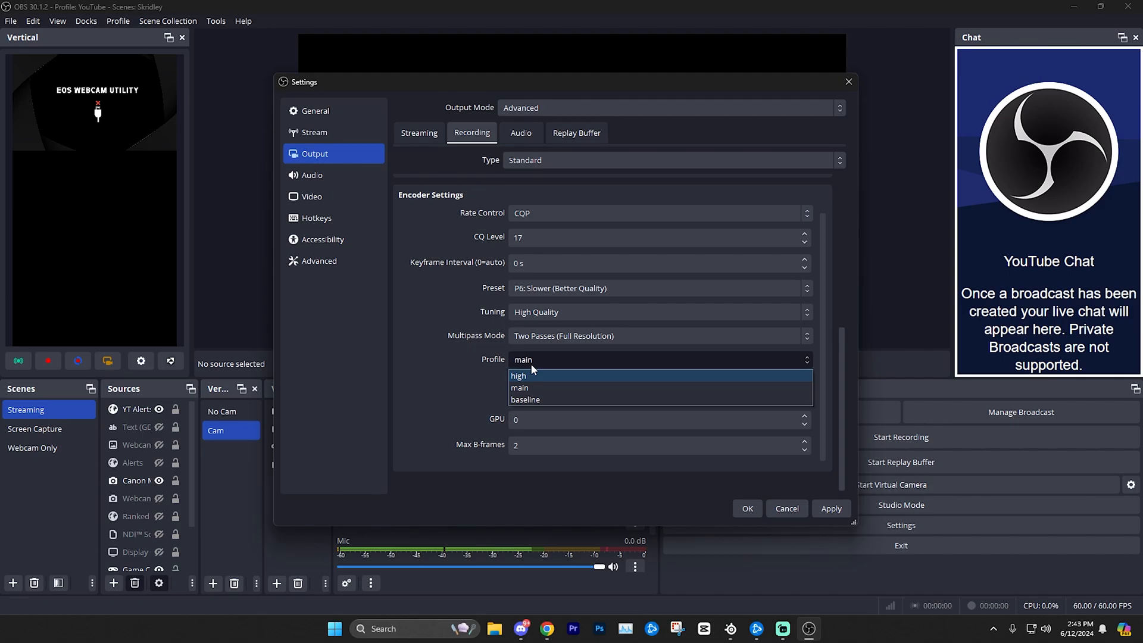
mouse_move(525, 378)
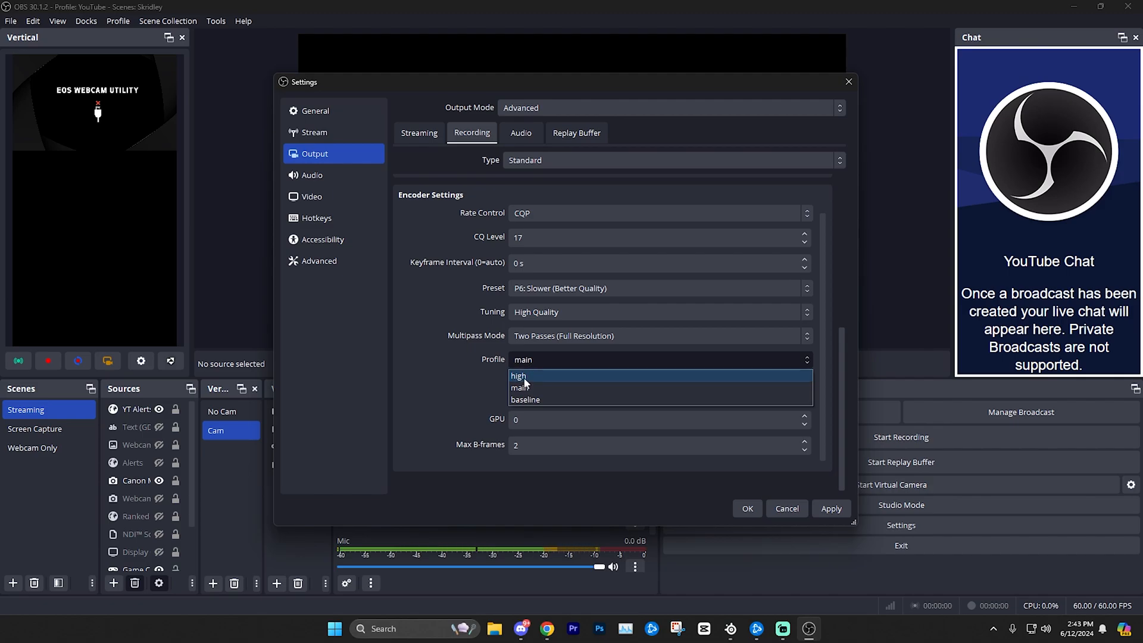
left_click(520, 375)
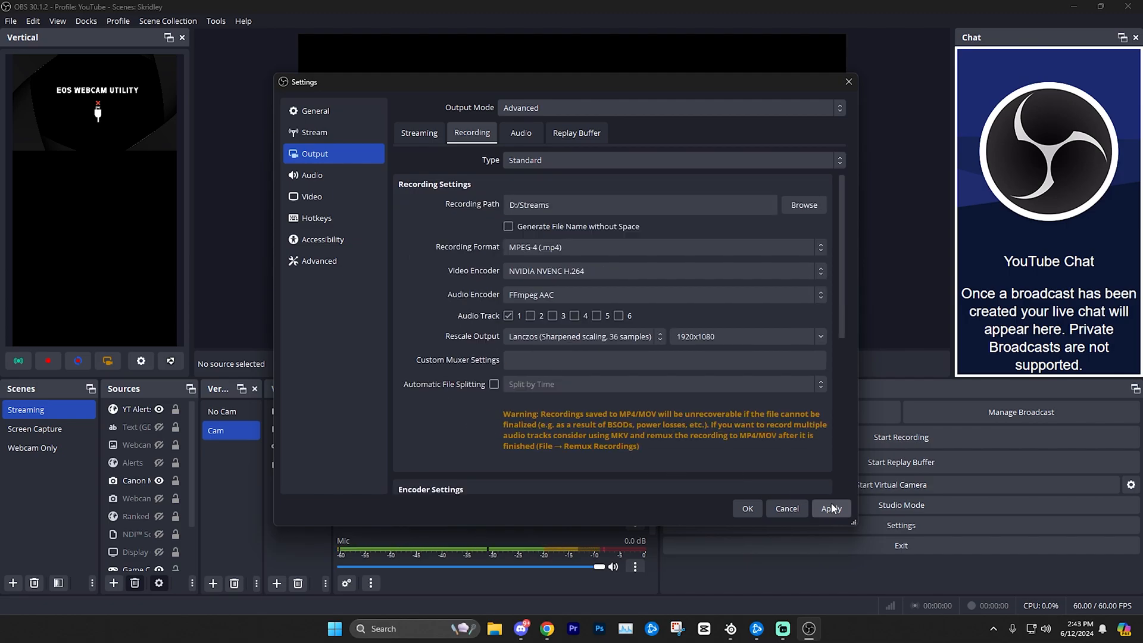
Step: Apply the recording settings and keep CRF as the rate control
left_click(662, 271)
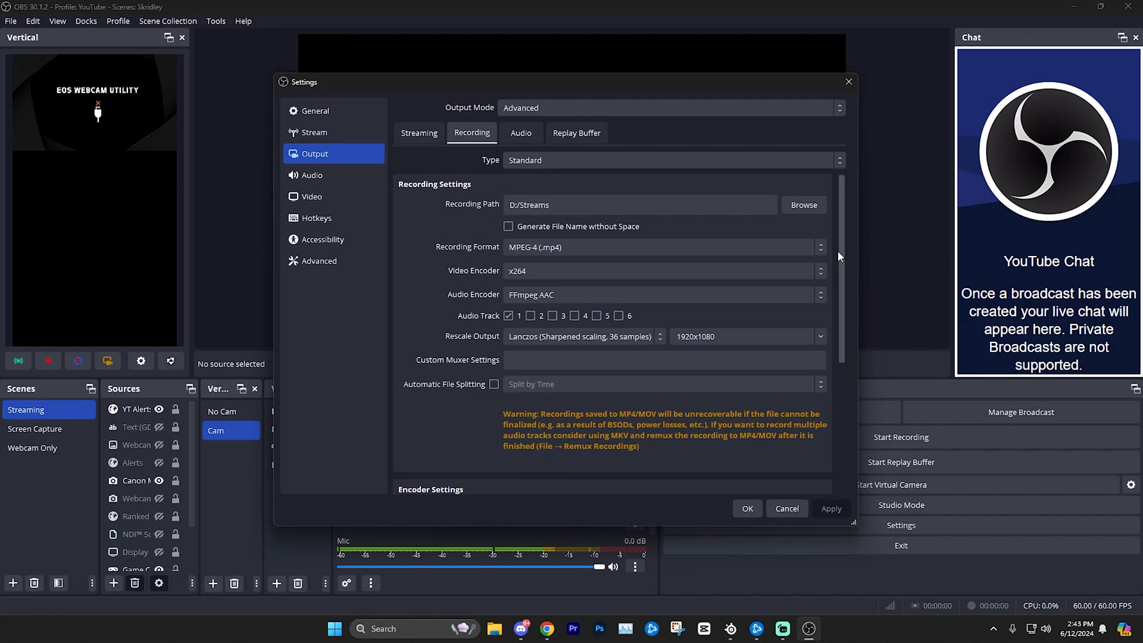
scroll("down", 3)
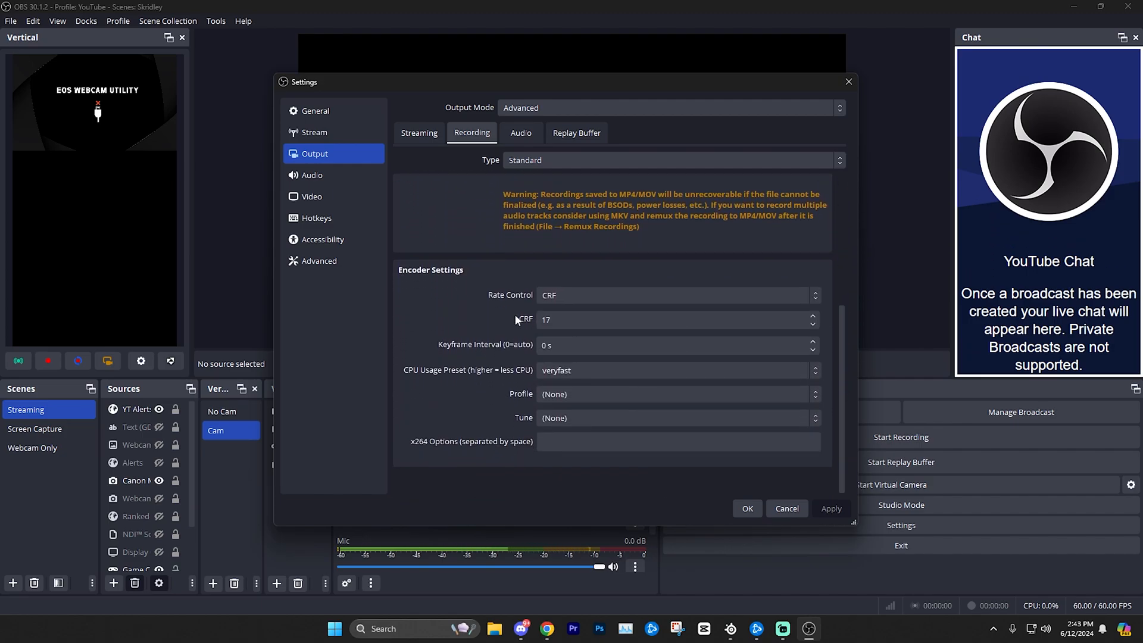
left_click(678, 294)
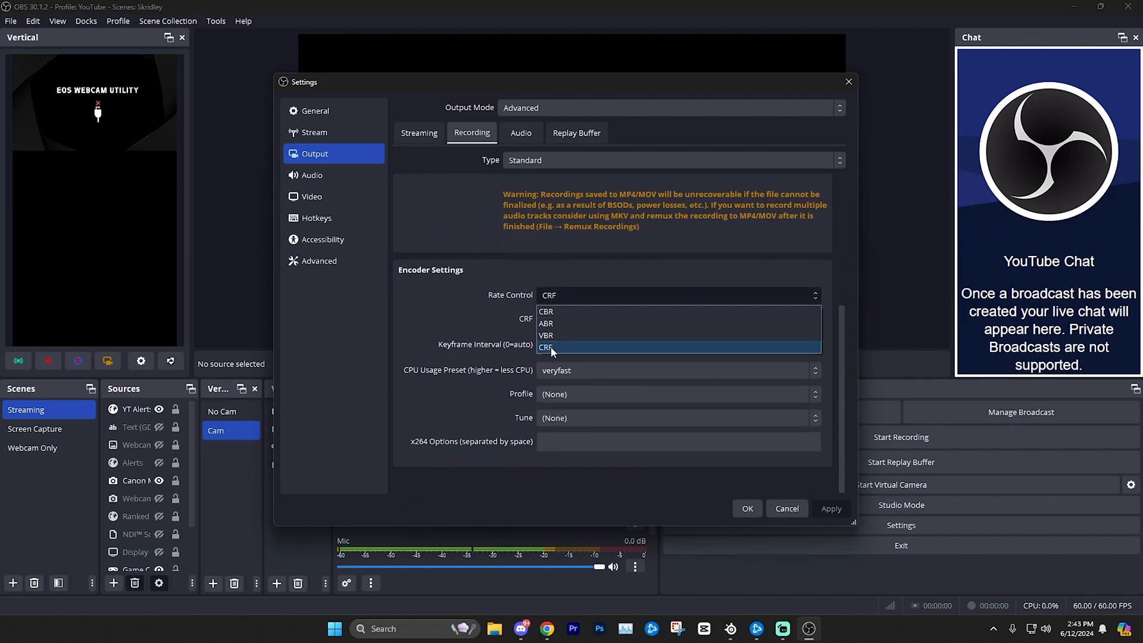
left_click(547, 346)
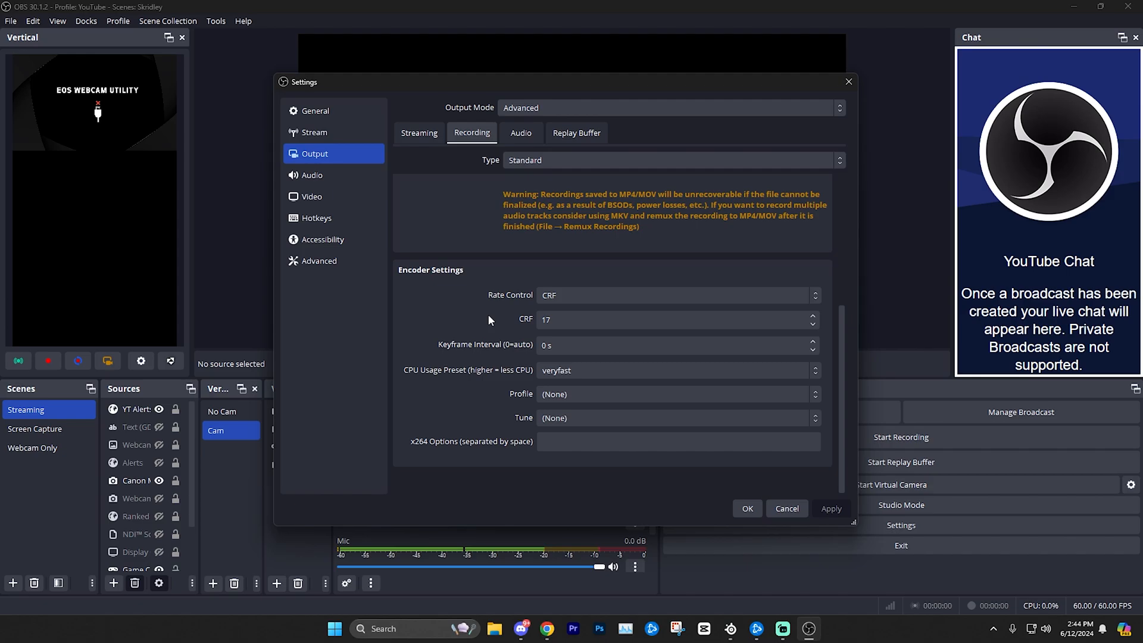
mouse_move(515, 327)
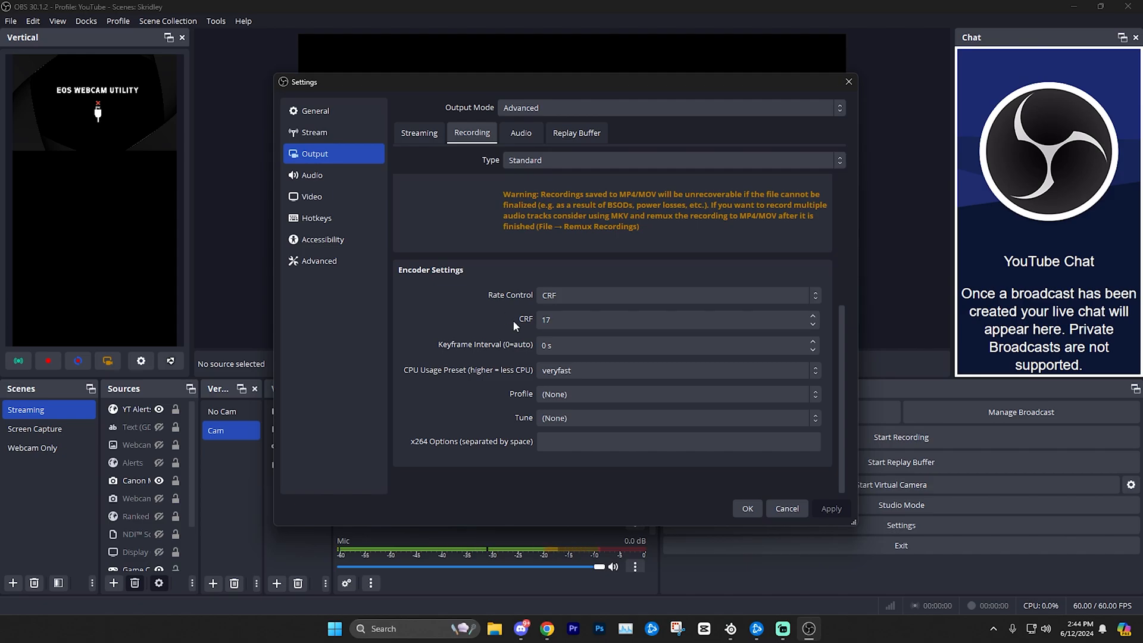
mouse_move(522, 325)
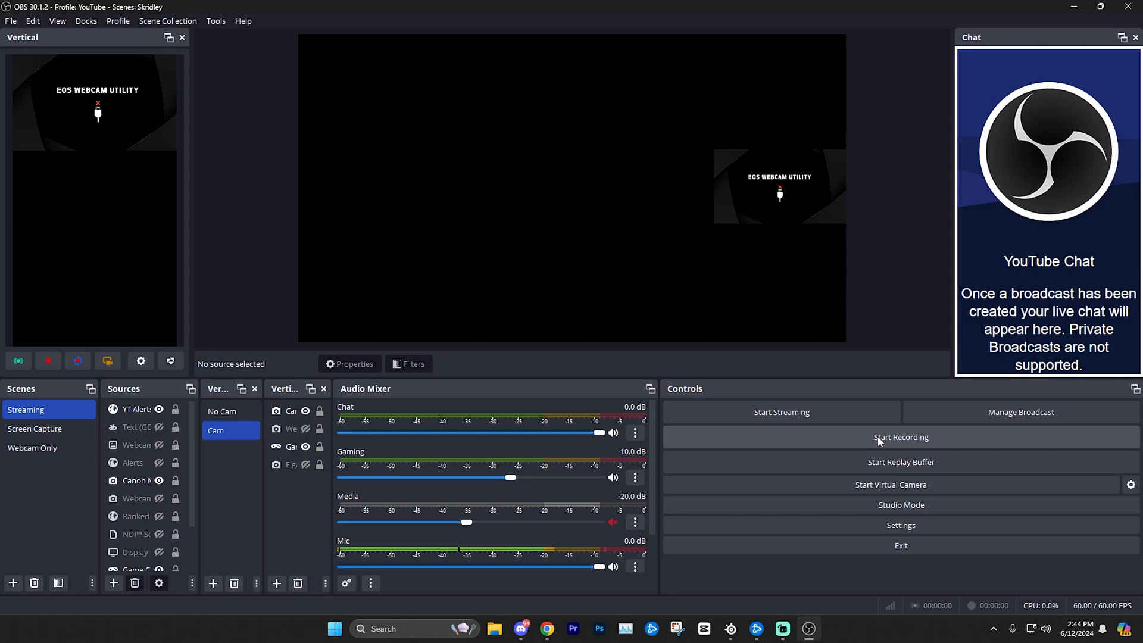
mouse_move(881, 339)
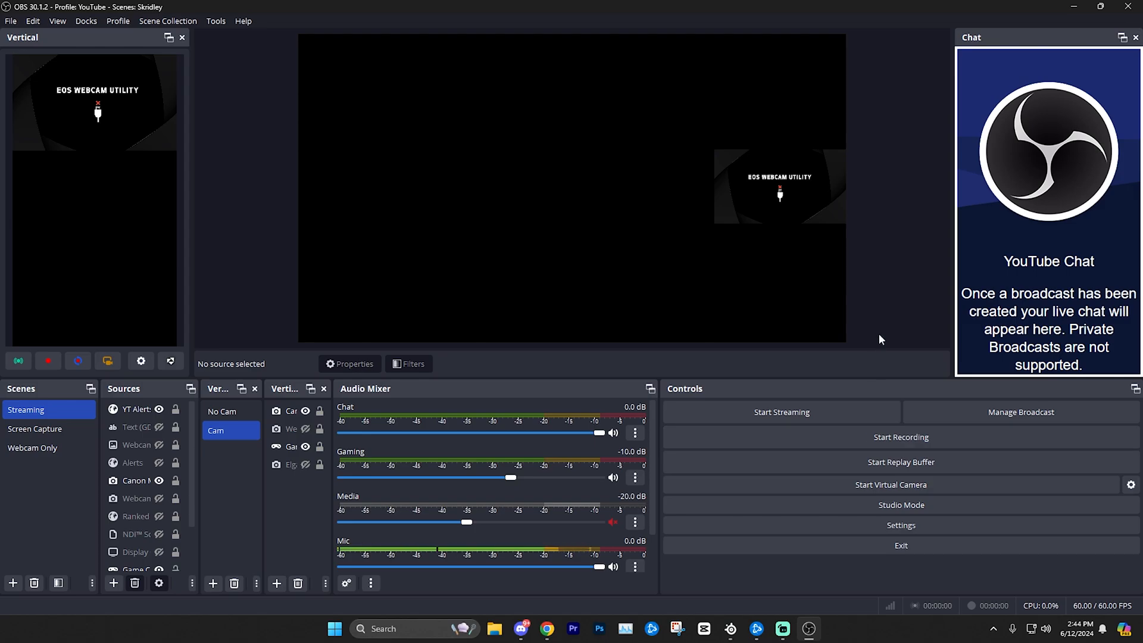